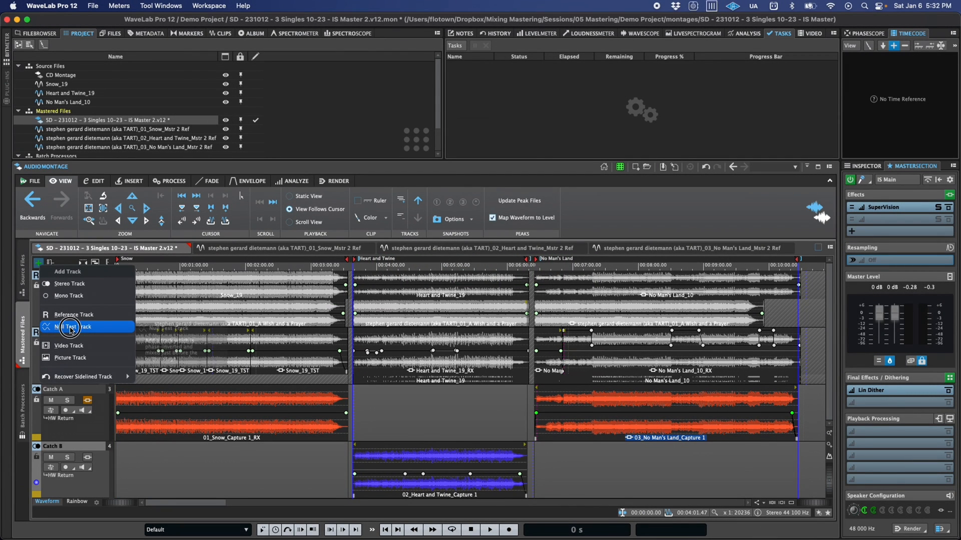
Add a Null Test Track to the montage, rename it 'Null Test', and show the Inspector.
{"action": "left_click", "coordinate": [73, 327]}
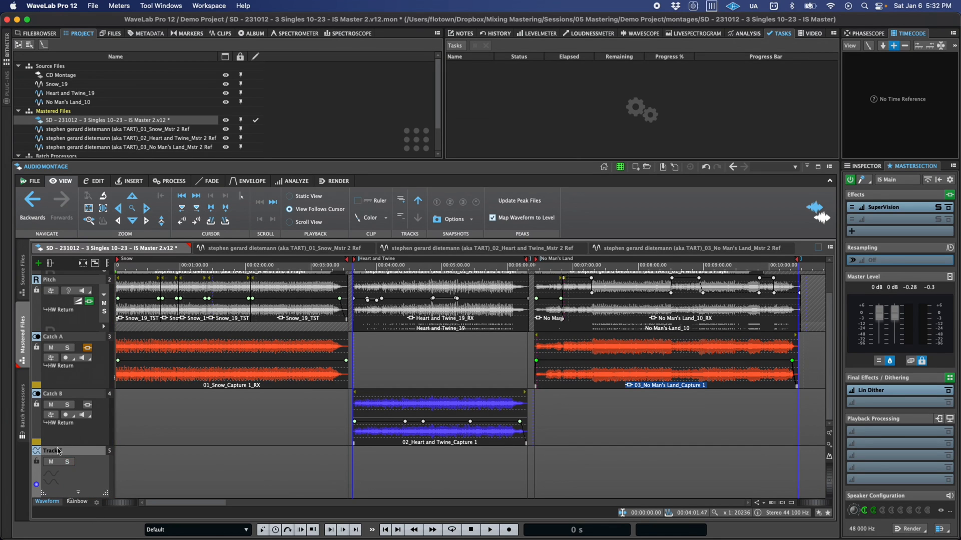
{"action": "double_click", "coordinate": [50, 450]}
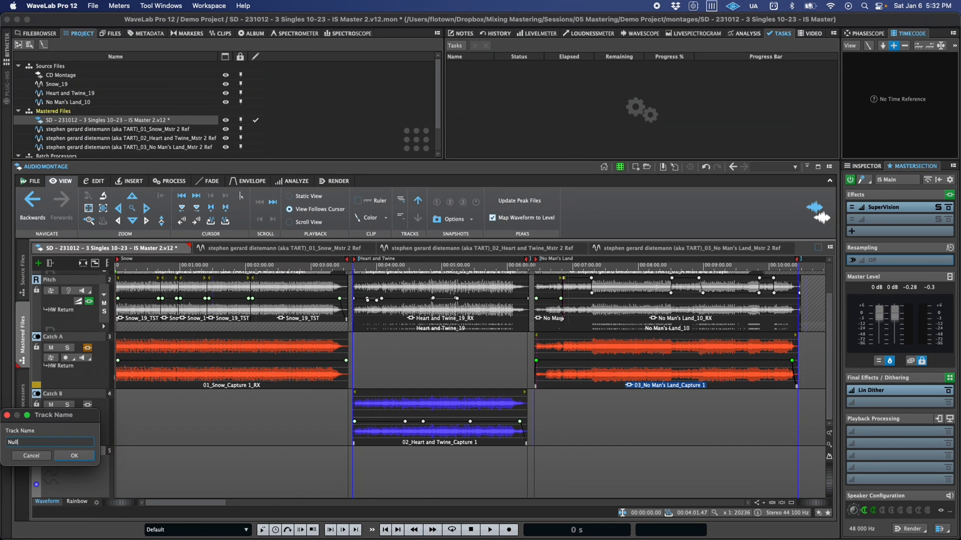
{"action": "left_click", "coordinate": [73, 456]}
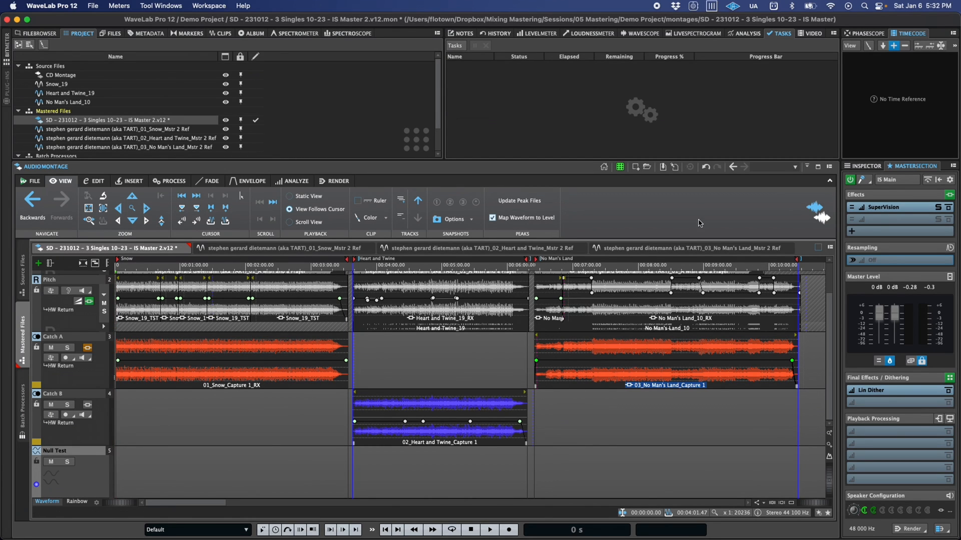
{"action": "left_click", "coordinate": [858, 189]}
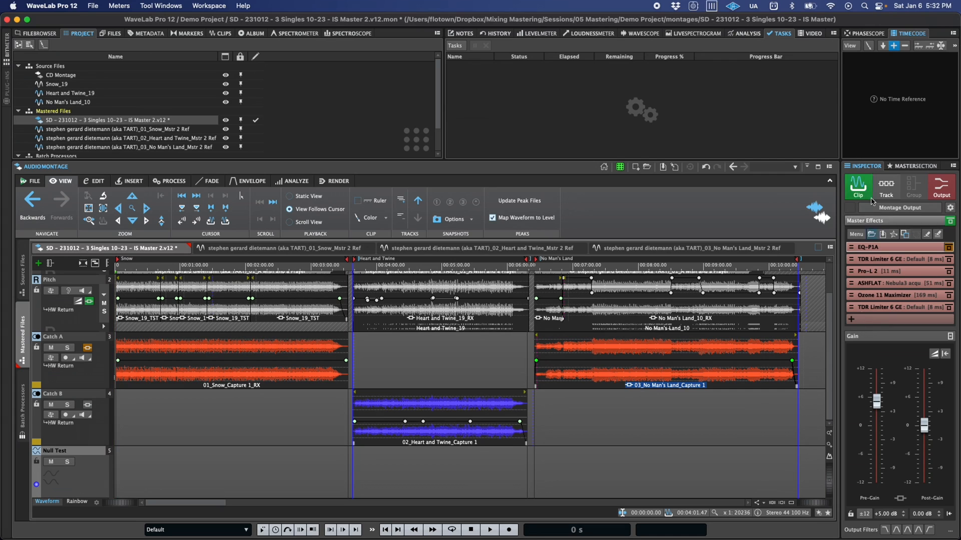
Show the Null Test track settings, then mute and unmute the Rendered Null Test track.
{"action": "left_click", "coordinate": [914, 187]}
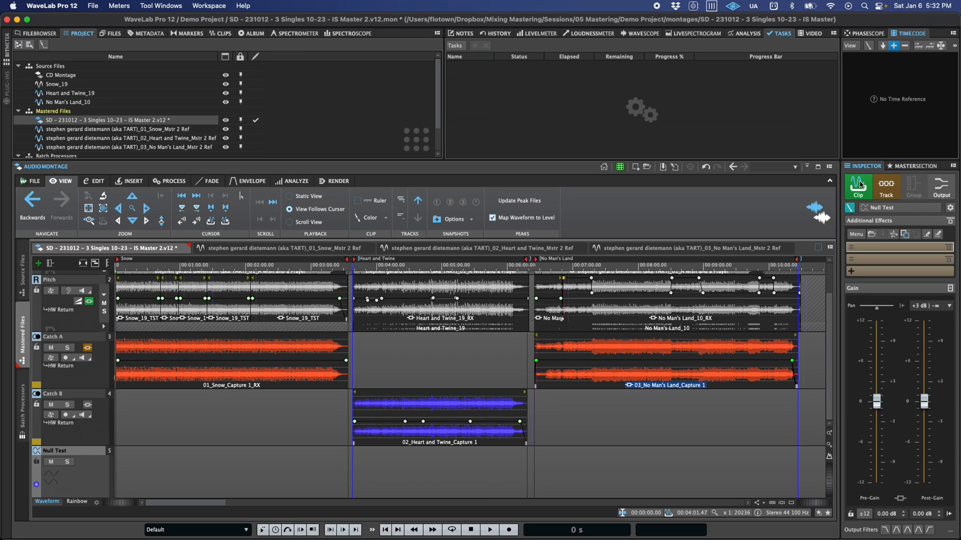
{"action": "mouse_move", "coordinate": [941, 186]}
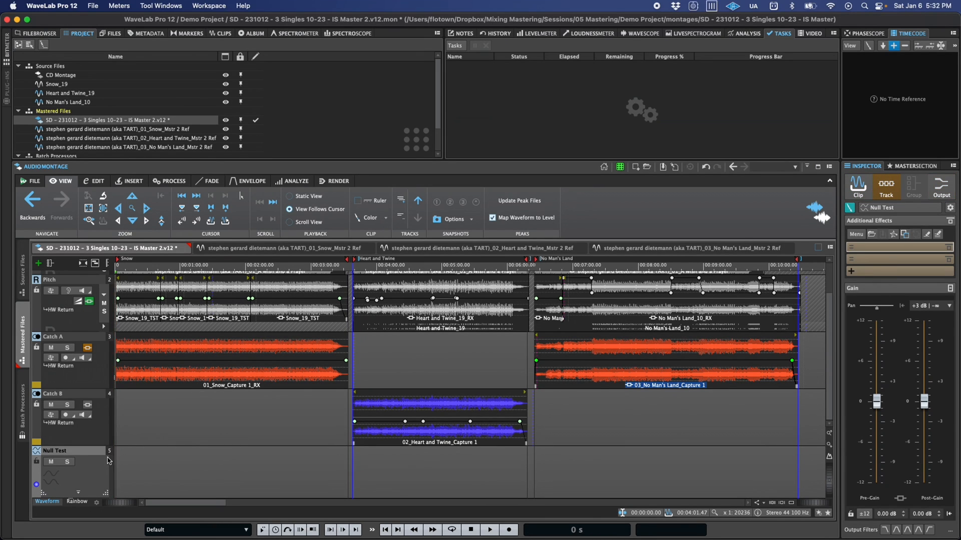
{"action": "mouse_move", "coordinate": [82, 472]}
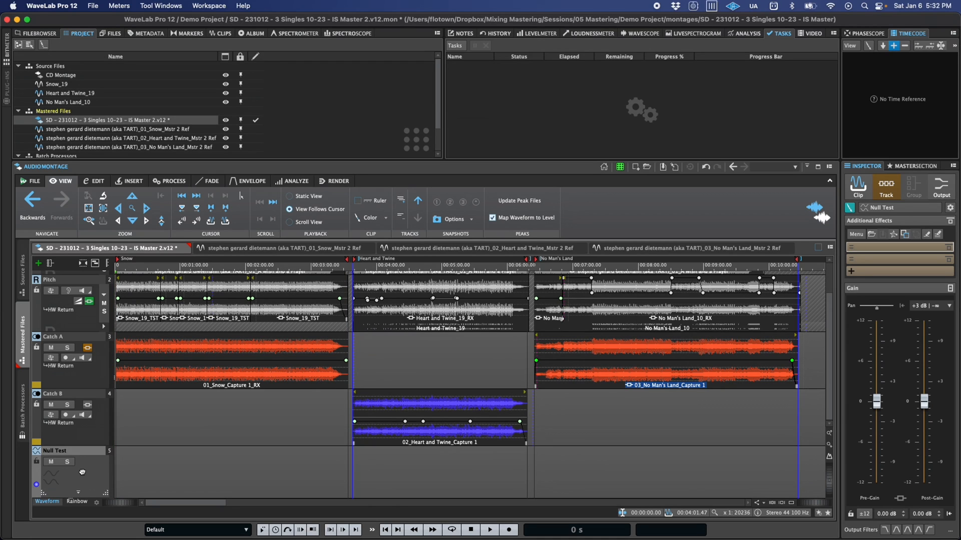
{"action": "mouse_move", "coordinate": [35, 479]}
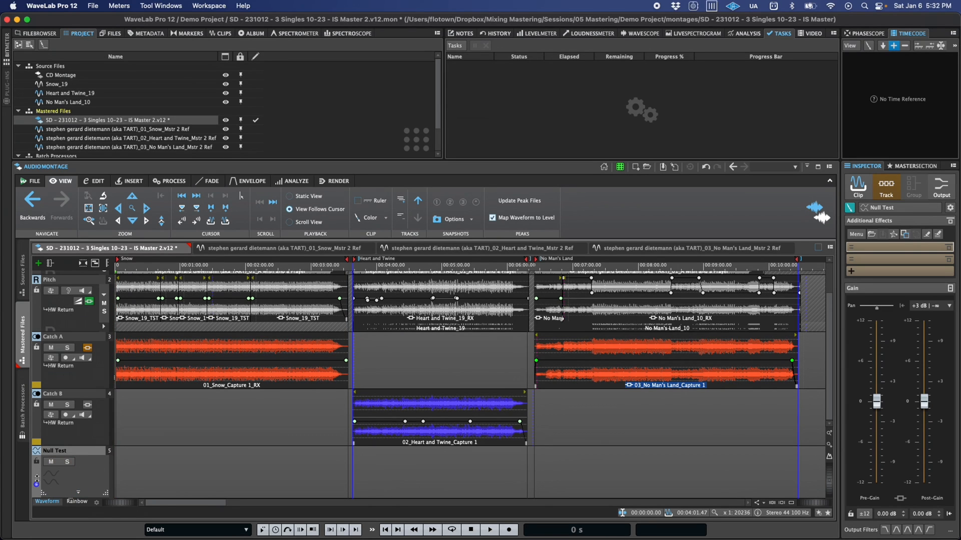
{"action": "mouse_move", "coordinate": [60, 492]}
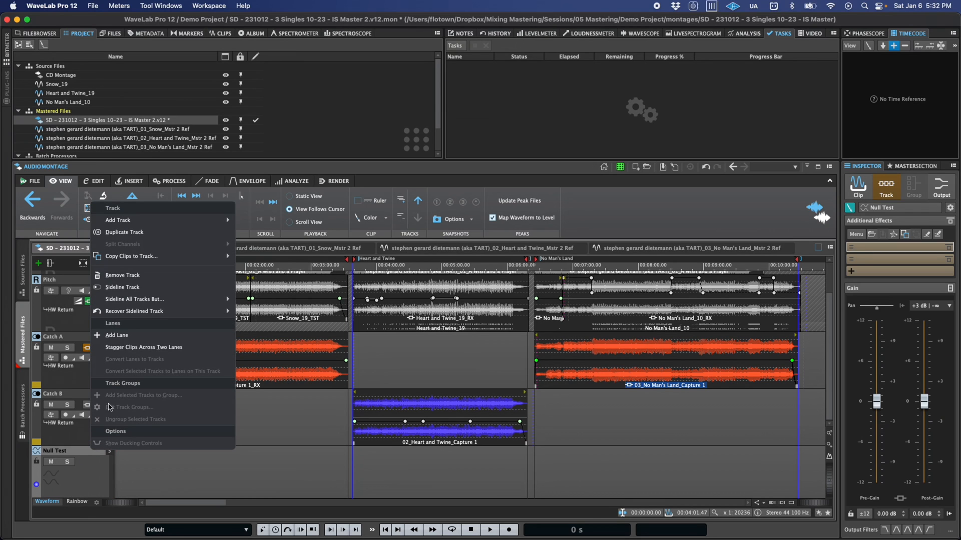
{"action": "mouse_move", "coordinate": [135, 311]}
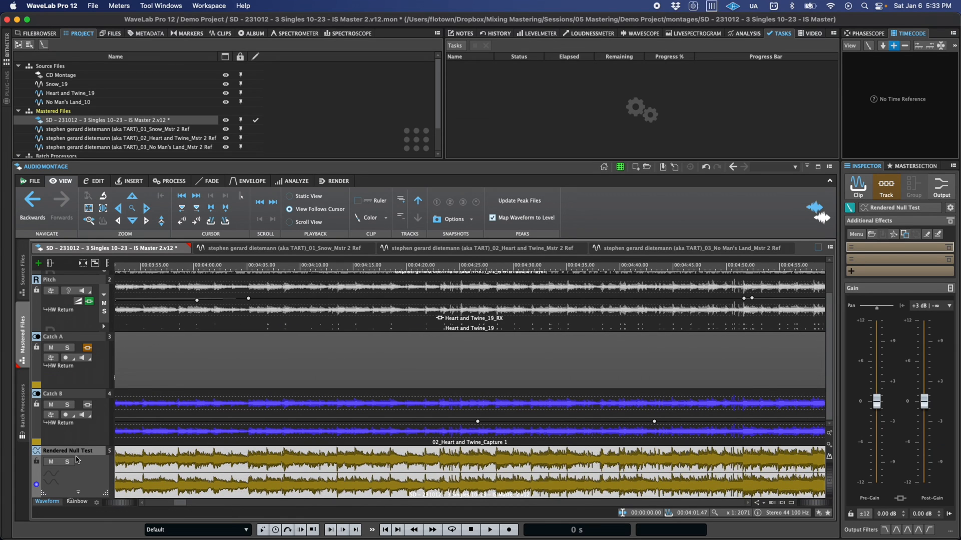
{"action": "mouse_move", "coordinate": [99, 479]}
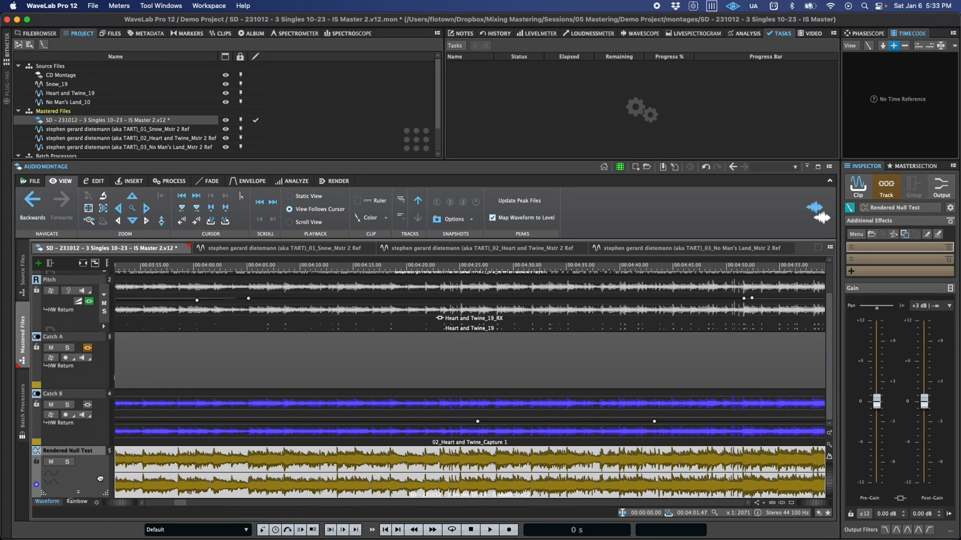
{"action": "left_click", "coordinate": [52, 462]}
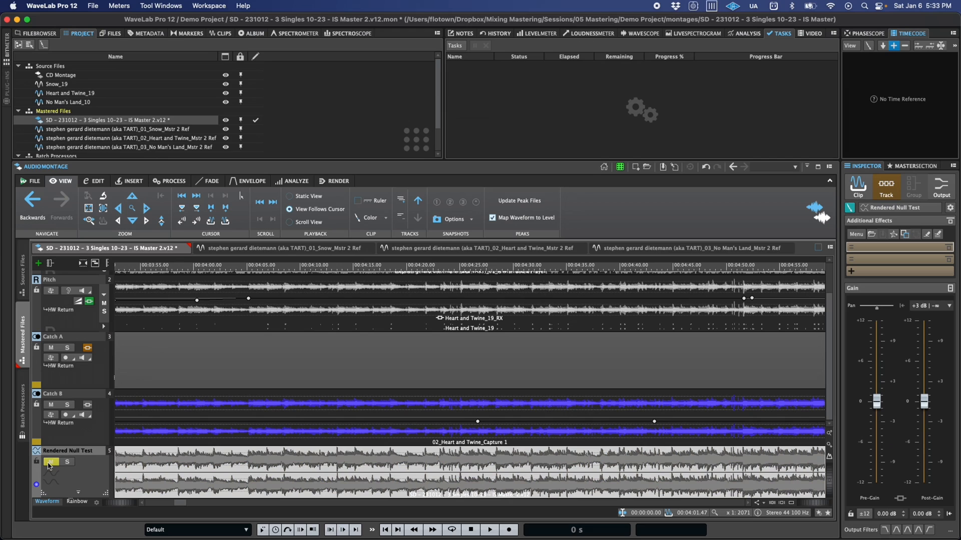
{"action": "left_click", "coordinate": [50, 462]}
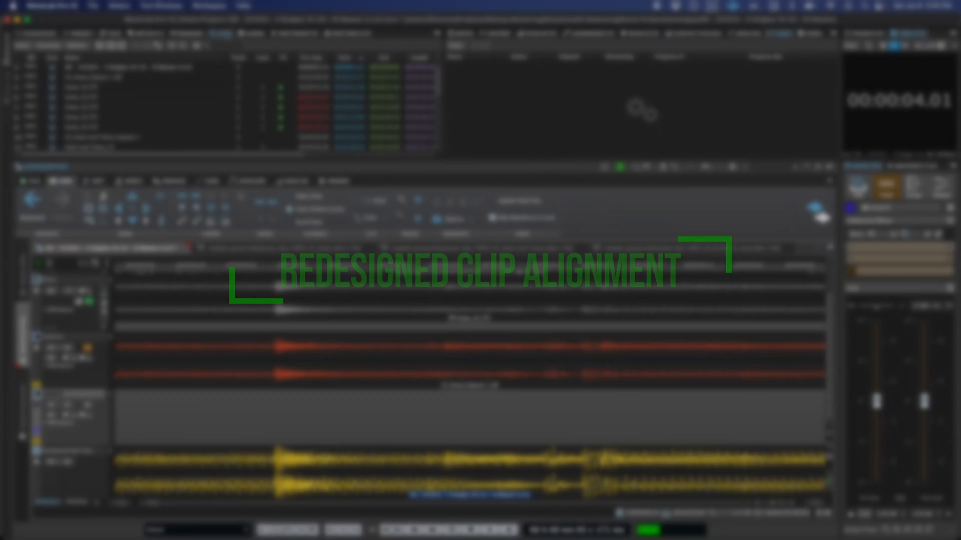
Align the Rendered Null Test clip to the Catch A reference audio using Audio Correlation.
{"action": "left_click", "coordinate": [48, 46]}
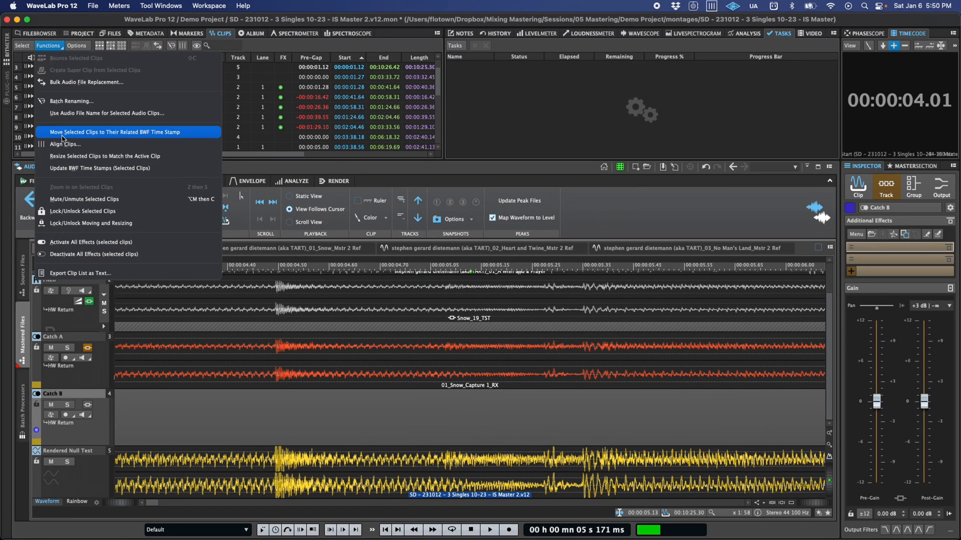
{"action": "left_click", "coordinate": [64, 144]}
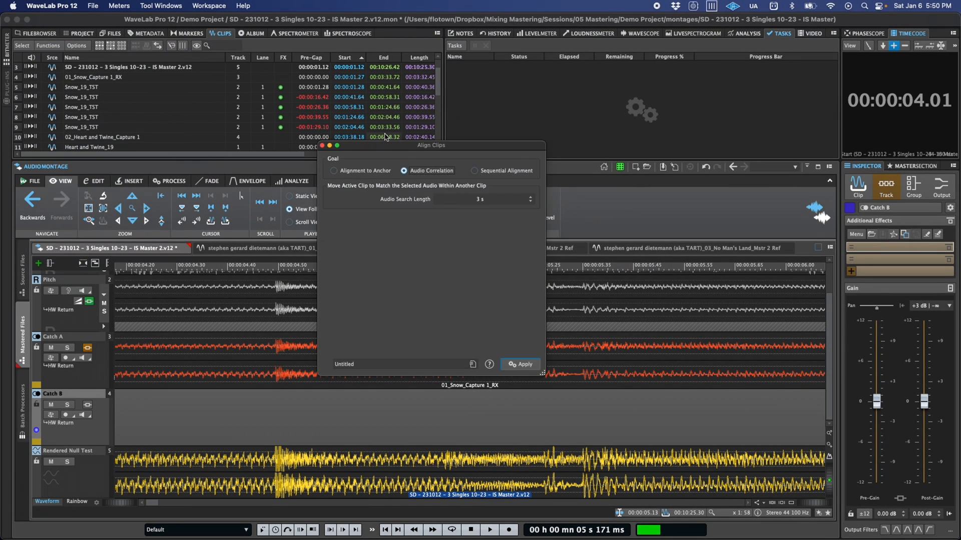
{"action": "left_click", "coordinate": [519, 364]}
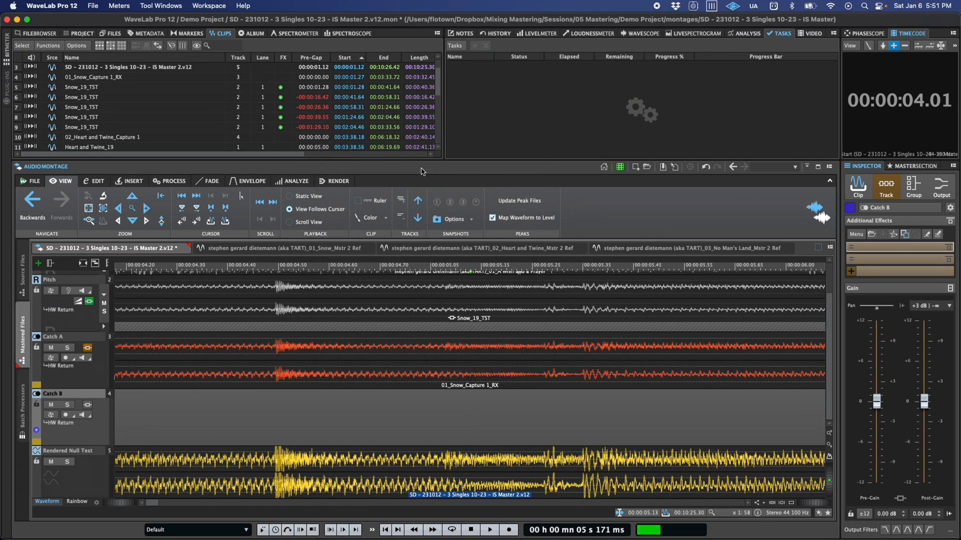
{"action": "left_click", "coordinate": [413, 484]}
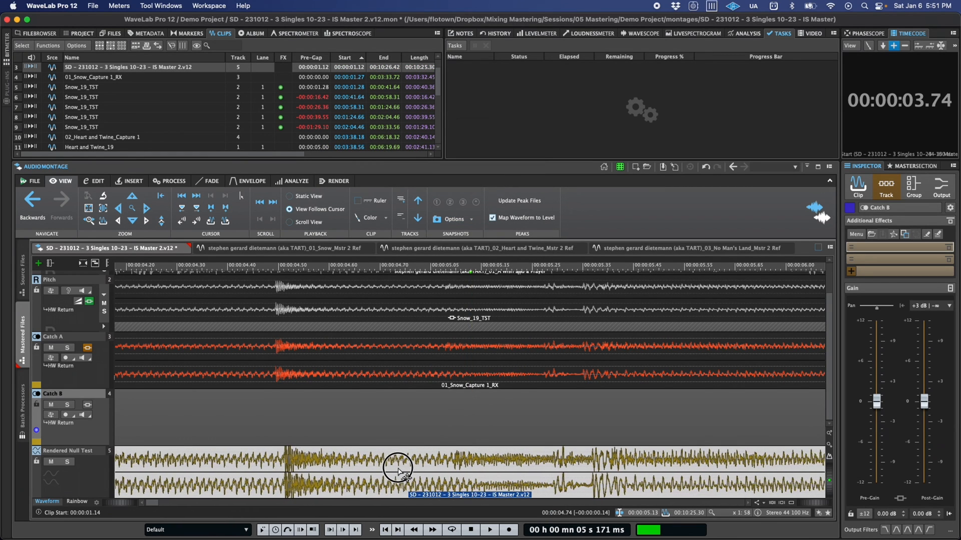
{"action": "left_click", "coordinate": [257, 349]}
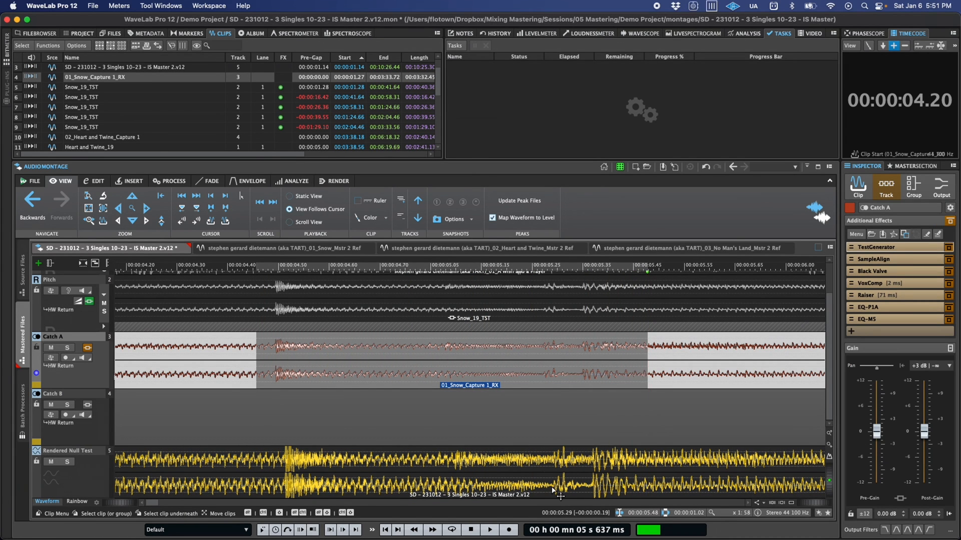
{"action": "left_click", "coordinate": [472, 494]}
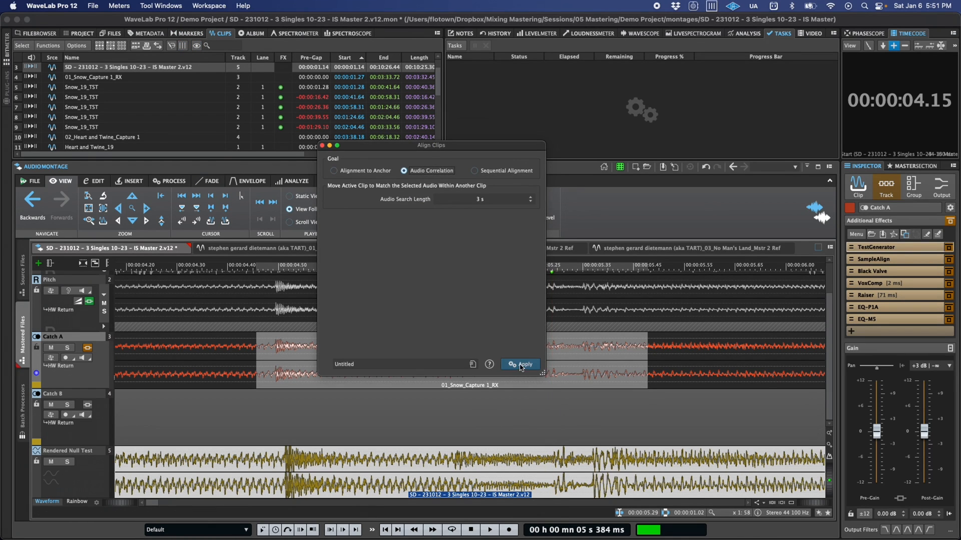
{"action": "left_click", "coordinate": [519, 364]}
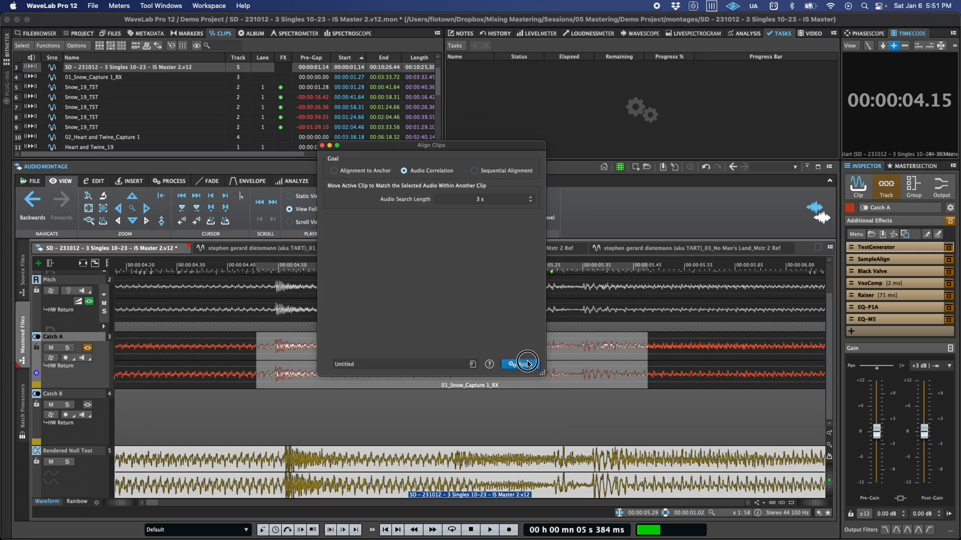
{"action": "mouse_move", "coordinate": [543, 430]}
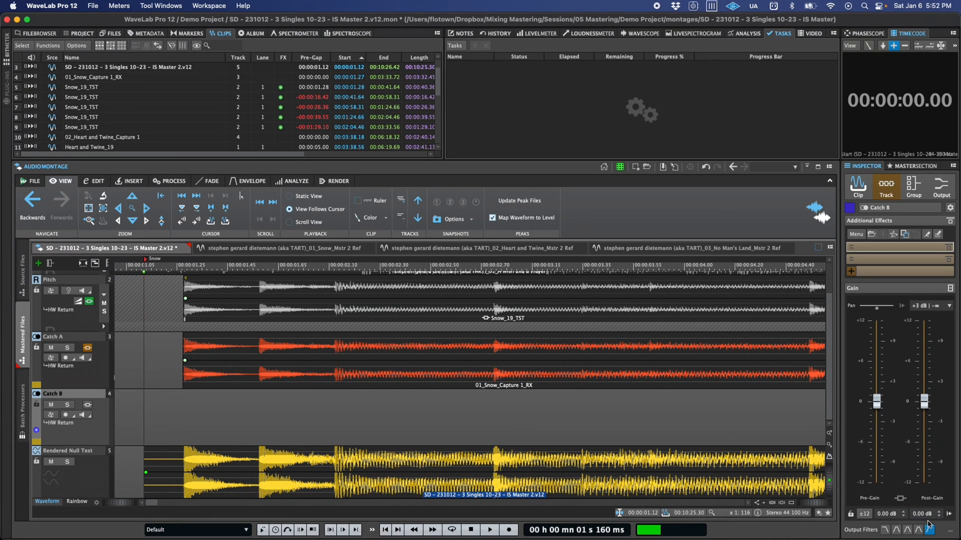
Switch the Inspector through the Group tab to the Clip tab's effects and volume envelope.
{"action": "left_click", "coordinate": [912, 185]}
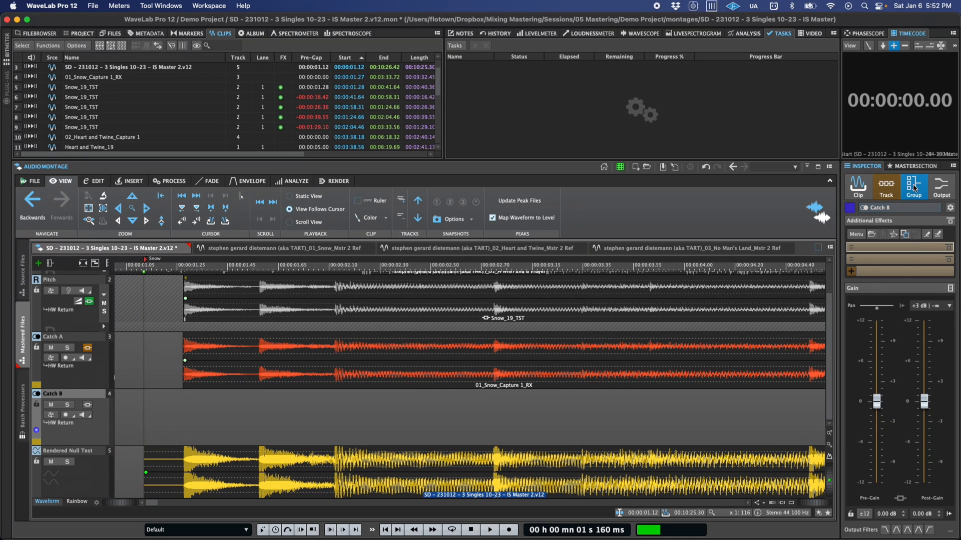
{"action": "left_click", "coordinate": [885, 186]}
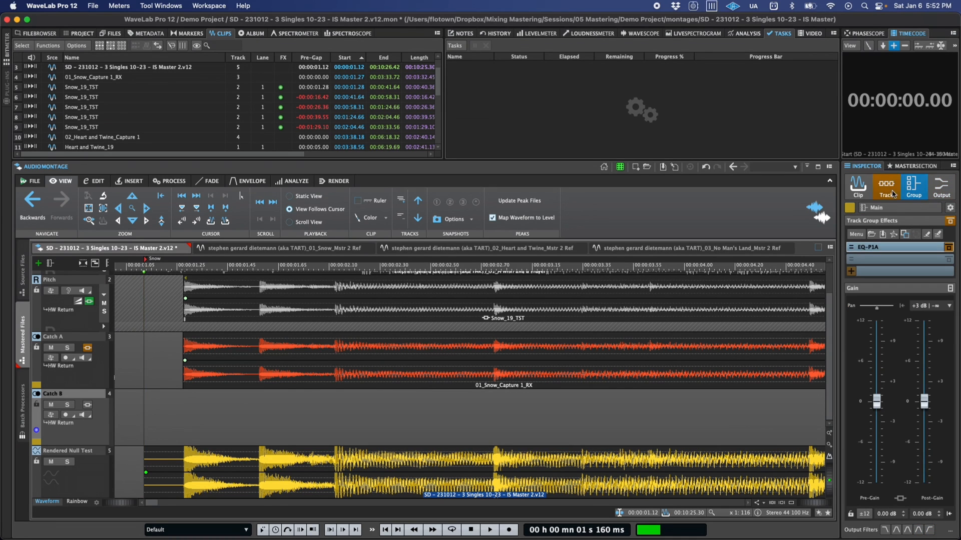
{"action": "left_click", "coordinate": [857, 187]}
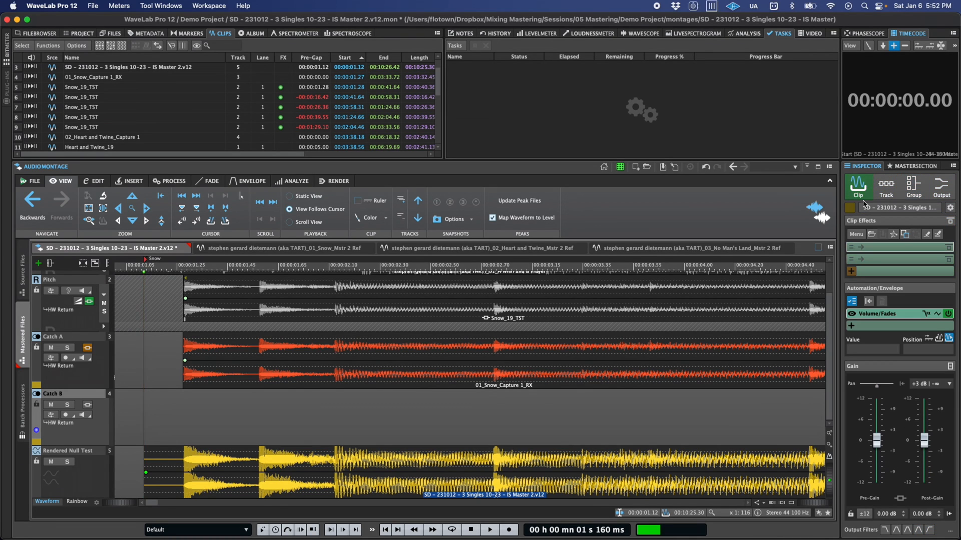
{"action": "mouse_move", "coordinate": [876, 231]}
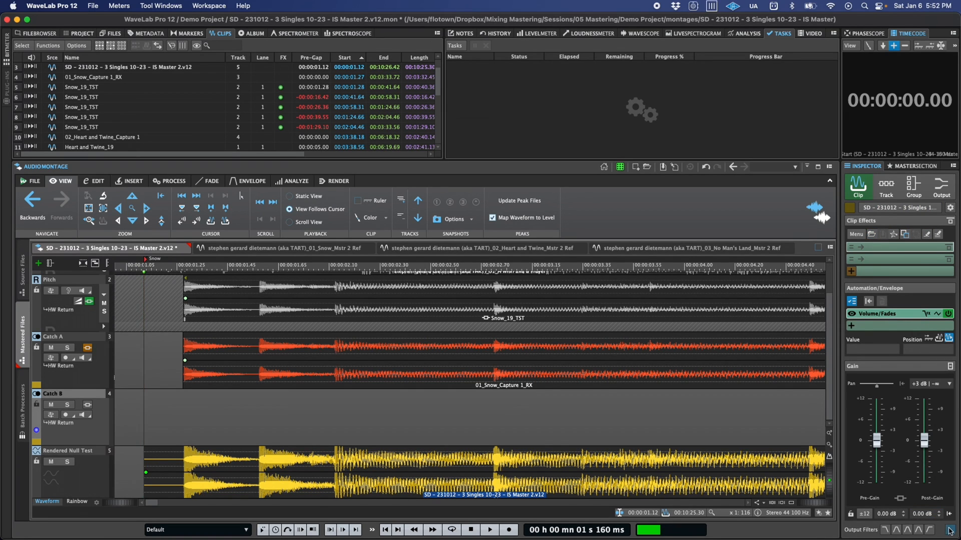
{"action": "mouse_move", "coordinate": [949, 530]}
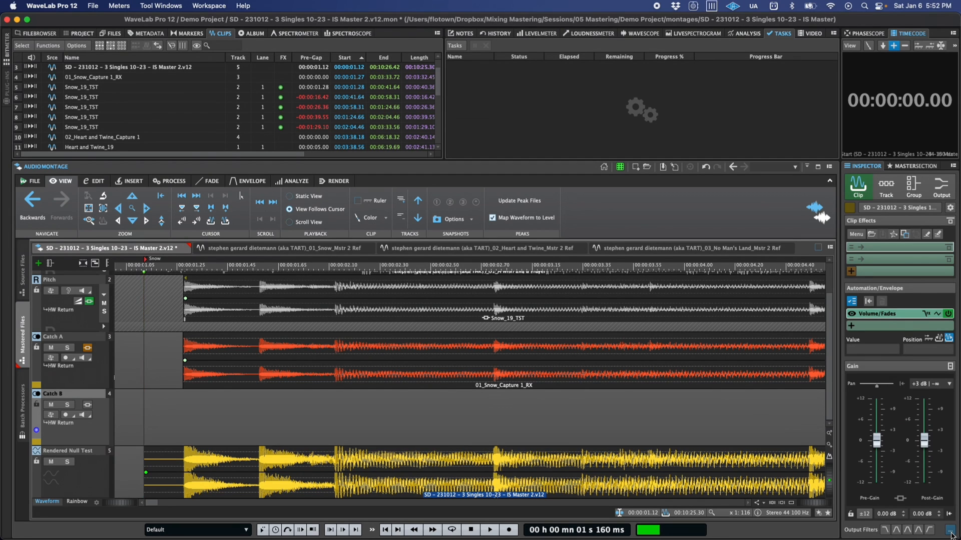
Open Audio Montages preferences showing the Monitoring Filters (Output) settings.
{"action": "left_click", "coordinate": [29, 181]}
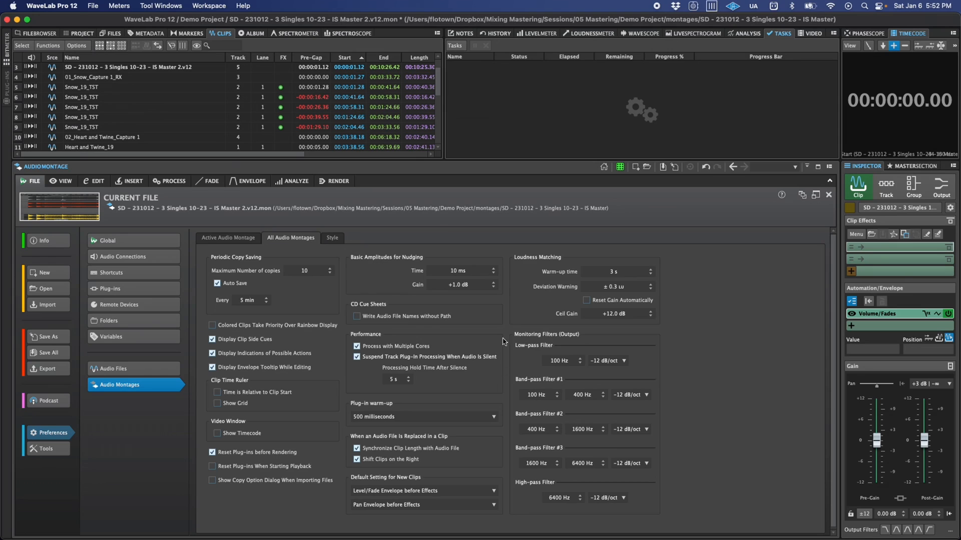
{"action": "mouse_move", "coordinate": [504, 330]}
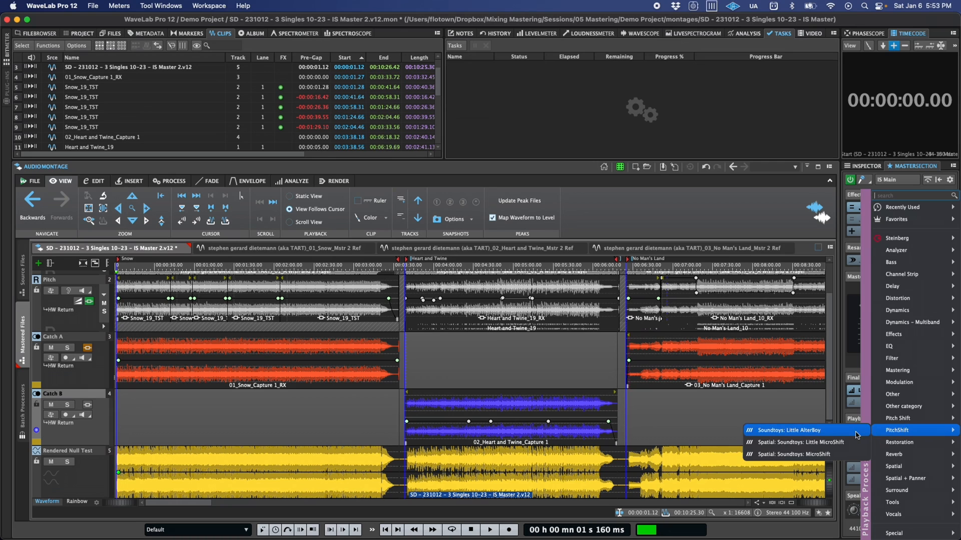
Add Soundtoys Little AlterBoy to Playback Processing and overwrite its speaker-configuration association.
{"action": "left_click", "coordinate": [791, 429]}
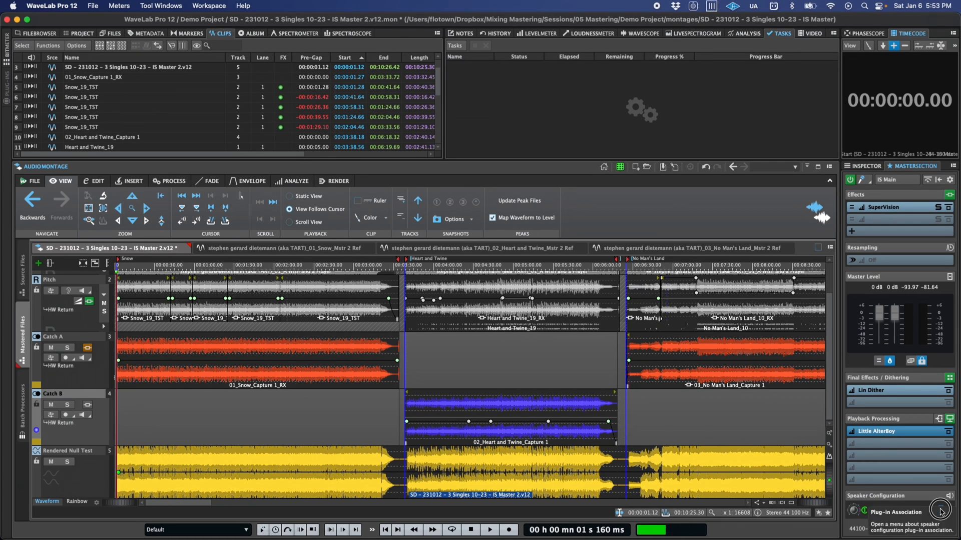
{"action": "left_click", "coordinate": [939, 511]}
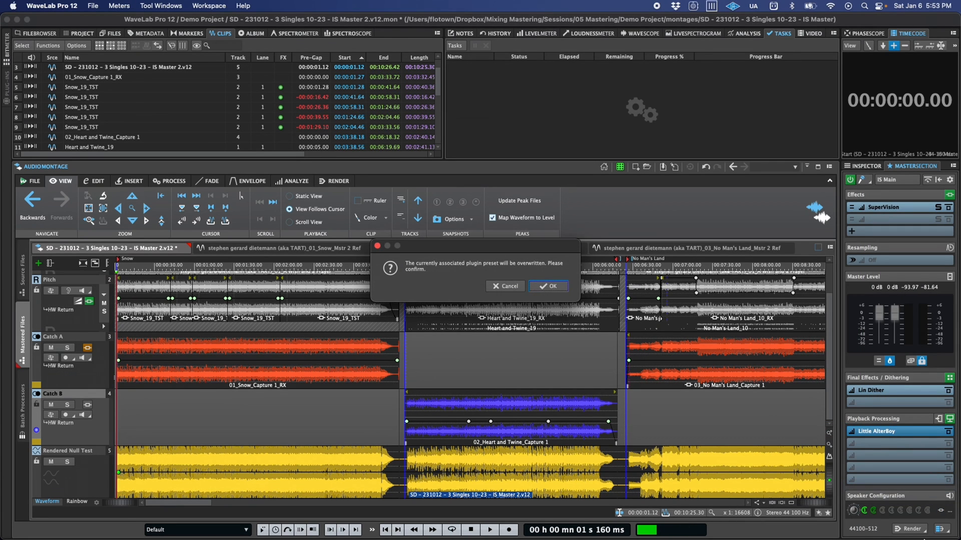
{"action": "left_click", "coordinate": [546, 286]}
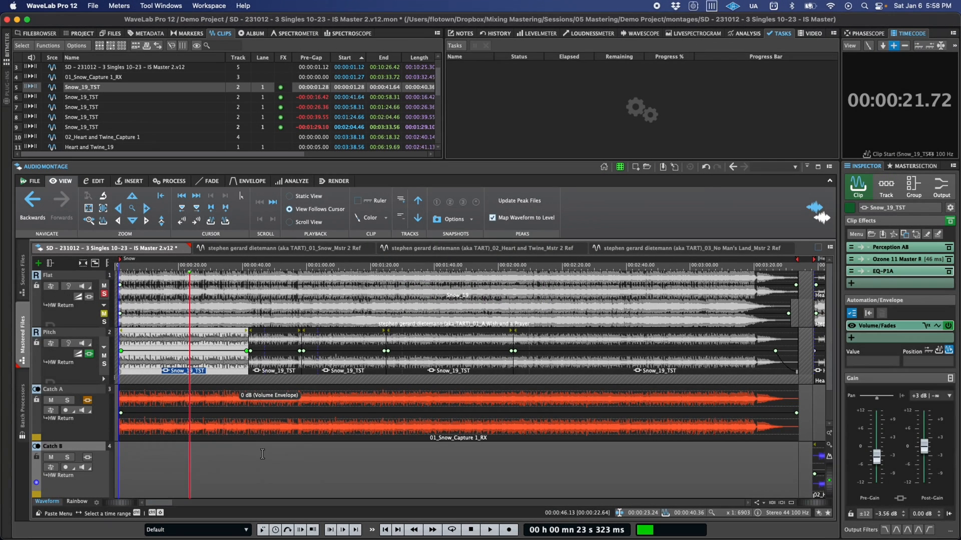
Select the Snow_19_TST clip at 00:00:41.64 and adjust its EQ-P1A ATTEN and BOOST knobs.
{"action": "left_click", "coordinate": [275, 368]}
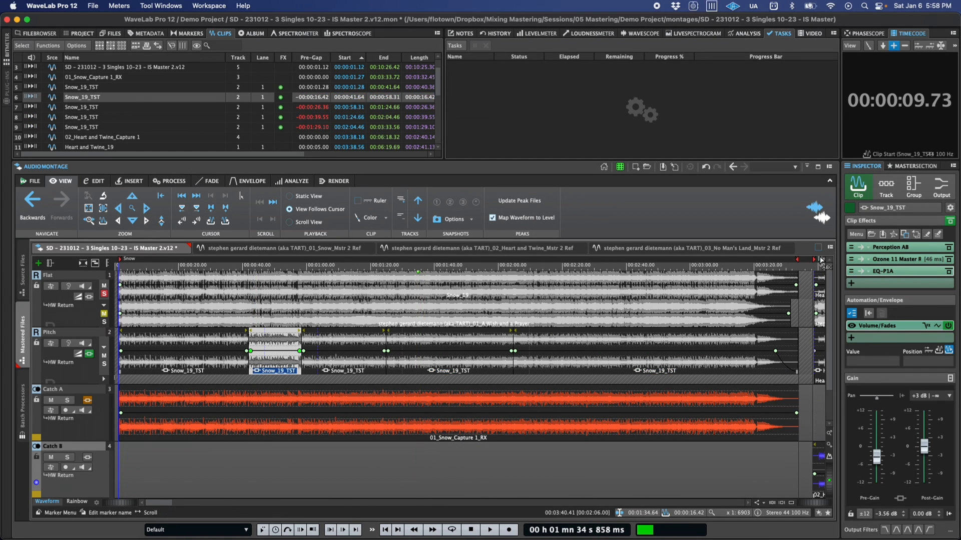
{"action": "left_click", "coordinate": [885, 270]}
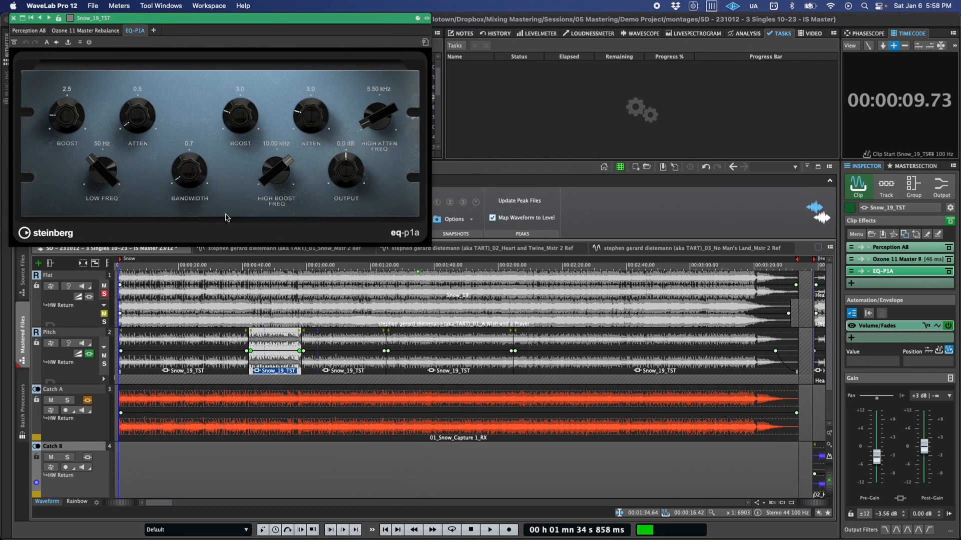
{"action": "left_click_drag", "start_coordinate": [137, 115], "coordinate": [137, 107]}
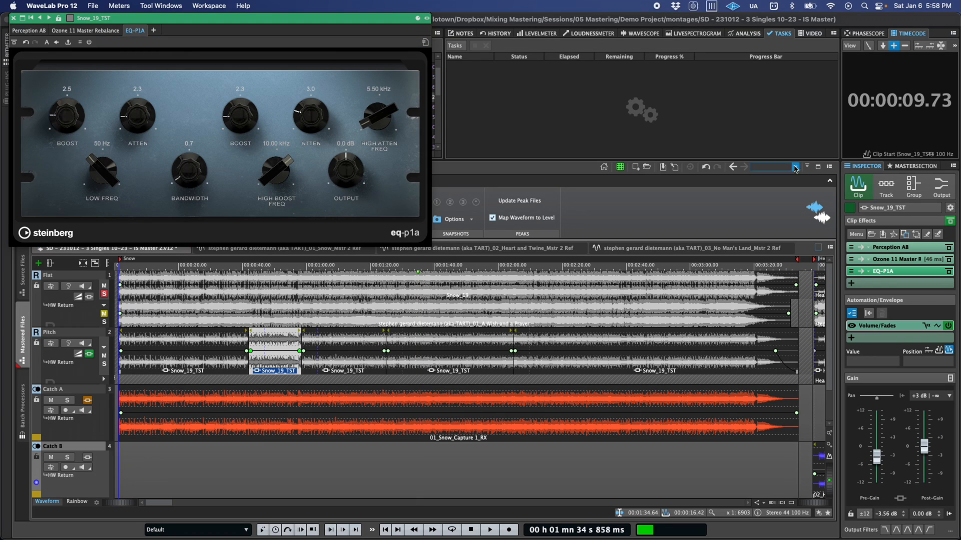
Replicate the EQ-P1A parameters to the Snow_19_TST clip at 00:01:24.66.
{"action": "left_click", "coordinate": [855, 235]}
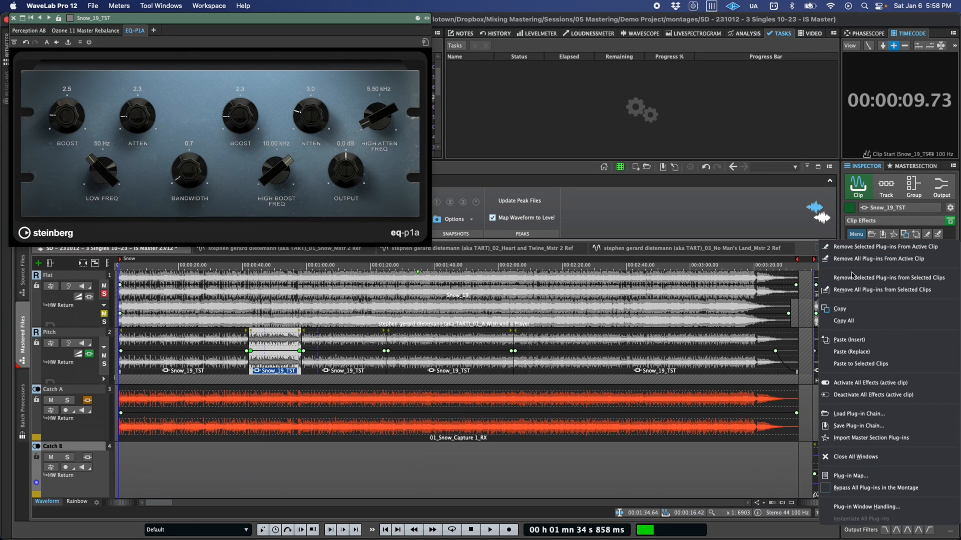
{"action": "mouse_move", "coordinate": [860, 363]}
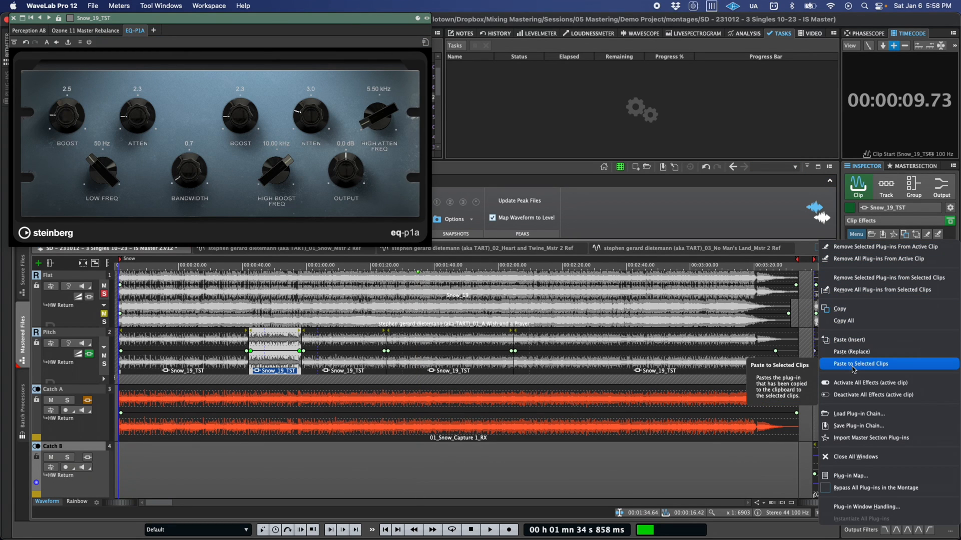
{"action": "left_click", "coordinate": [861, 363]}
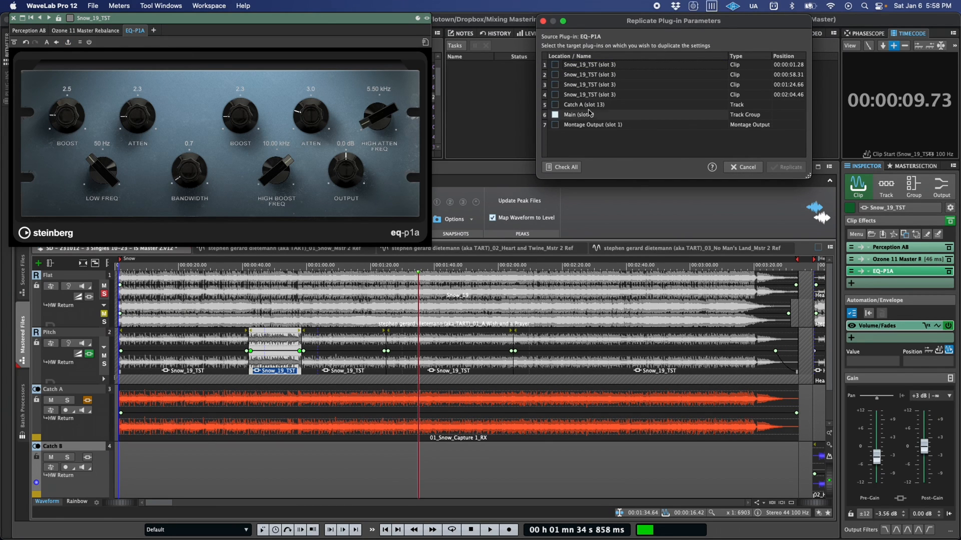
{"action": "left_click", "coordinate": [555, 75]}
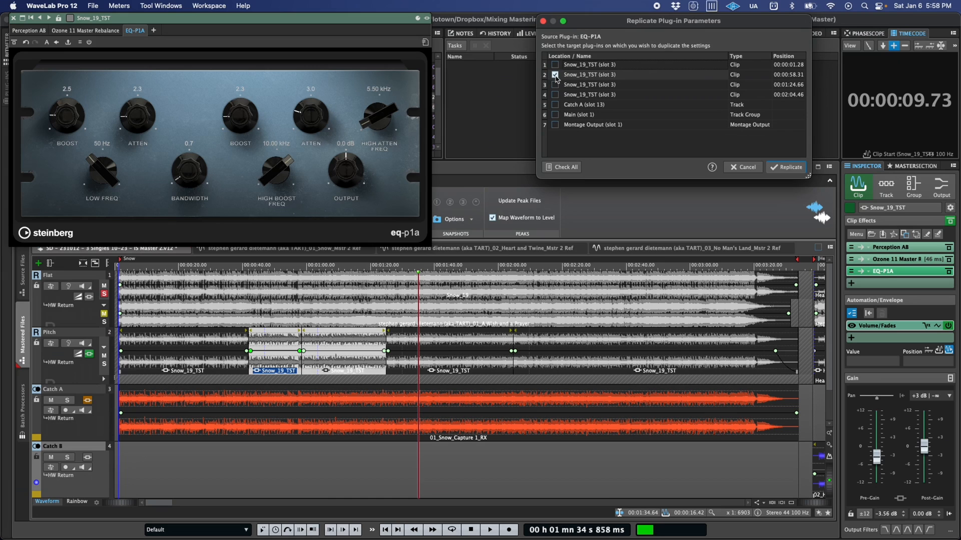
{"action": "left_click", "coordinate": [555, 75]}
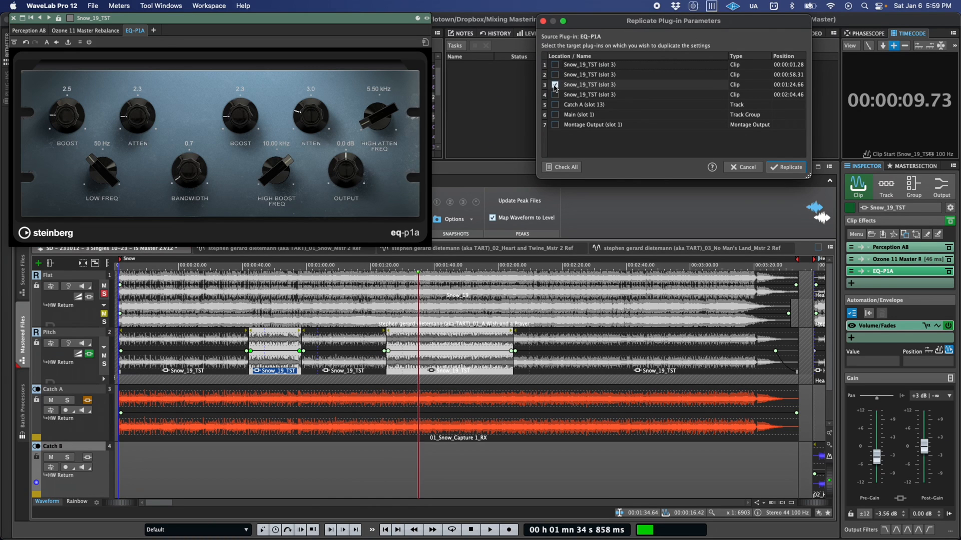
{"action": "left_click", "coordinate": [554, 84]}
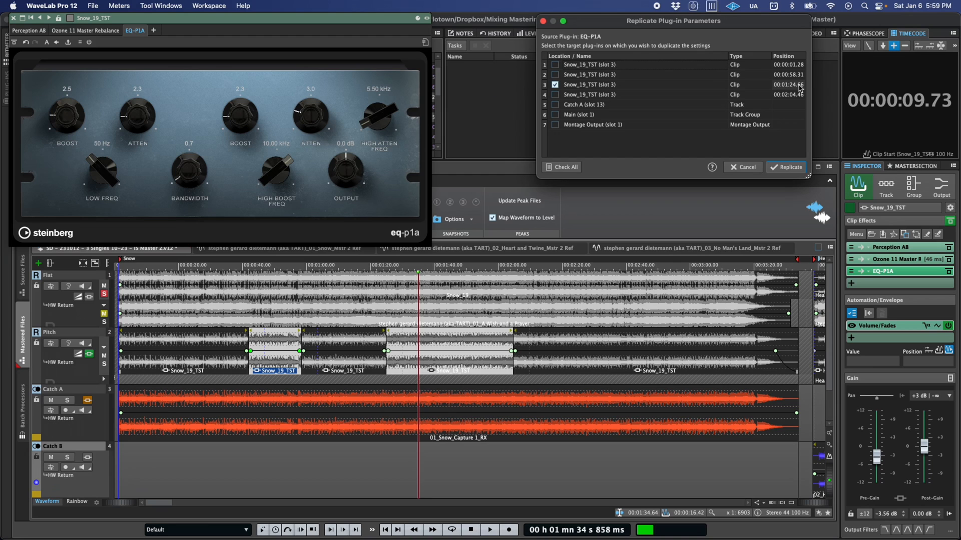
{"action": "left_click", "coordinate": [555, 85]}
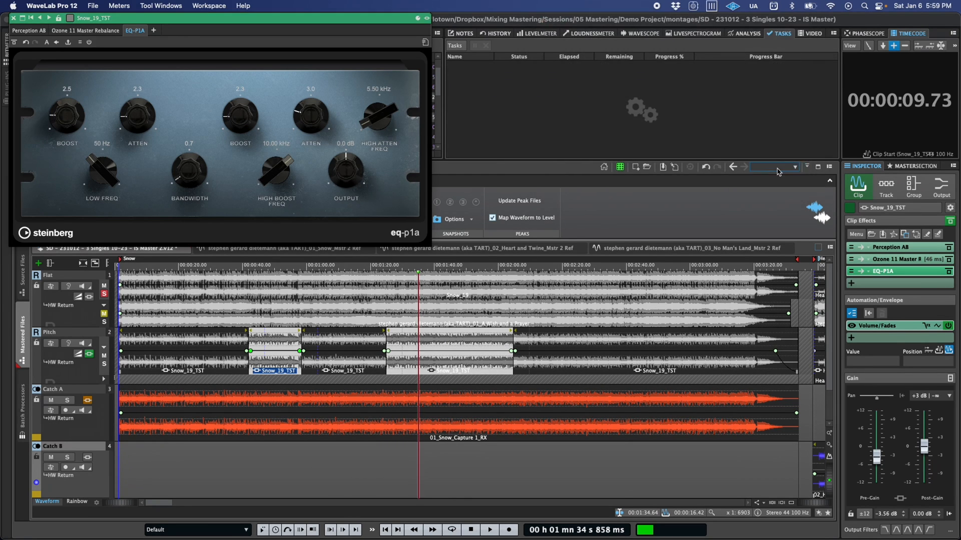
Confirm the 00:01:24.66 clip's EQ-P1A matches, comparing with other Snow_19_TST clips.
{"action": "left_click", "coordinate": [11, 22]}
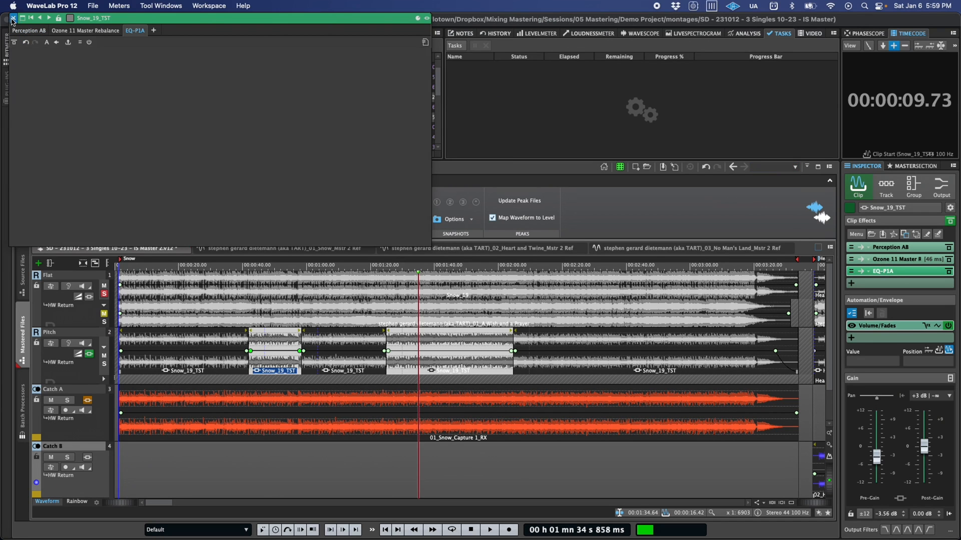
{"action": "left_click", "coordinate": [11, 20]}
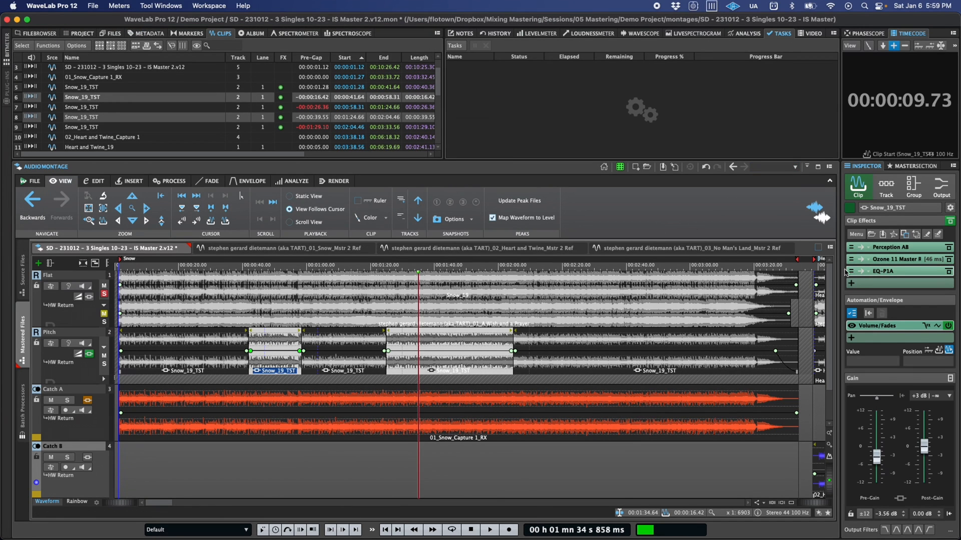
{"action": "left_click", "coordinate": [885, 271]}
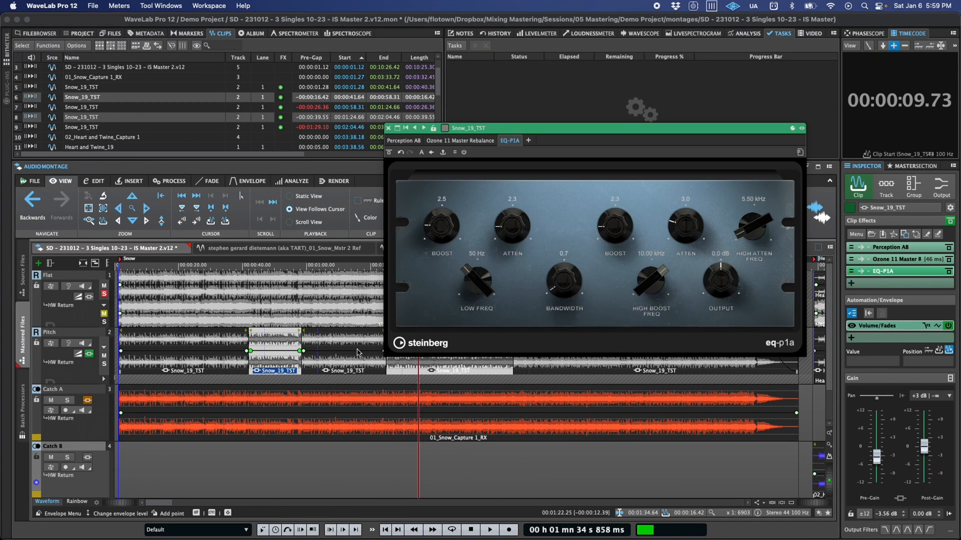
{"action": "left_click", "coordinate": [402, 140]}
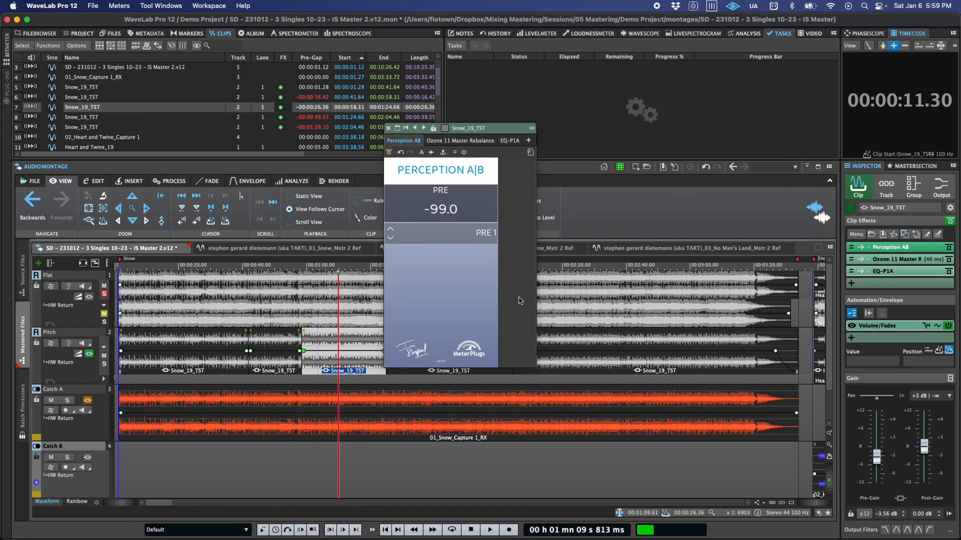
{"action": "left_click", "coordinate": [509, 140]}
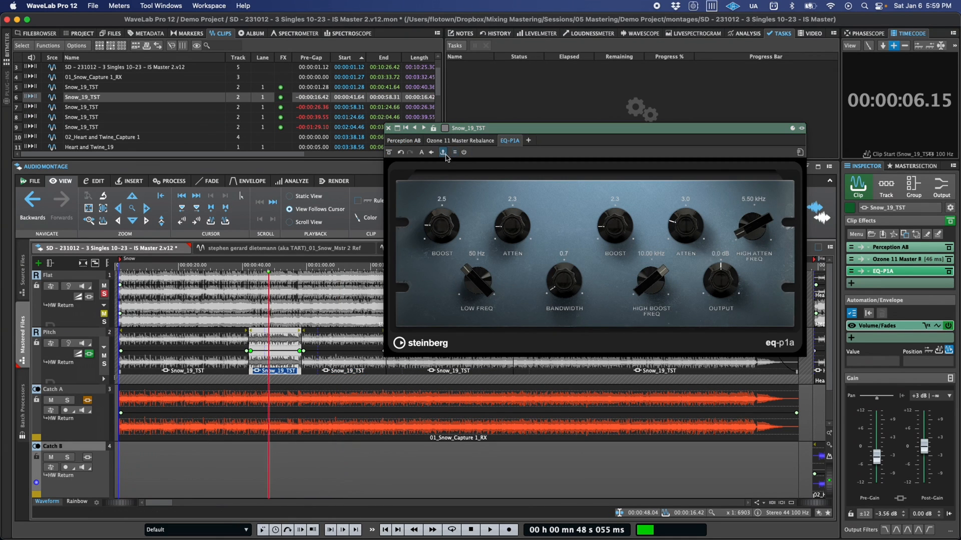
{"action": "left_click", "coordinate": [443, 152]}
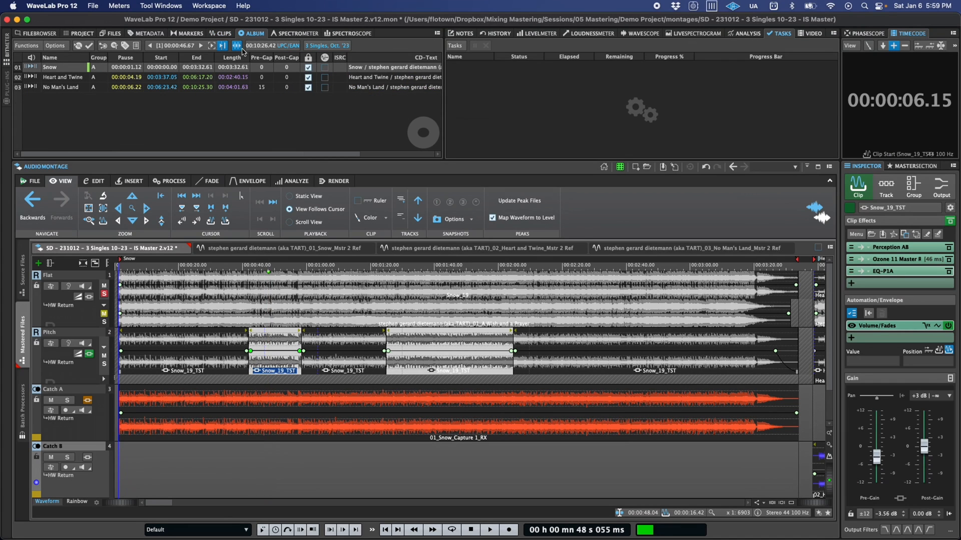
{"action": "mouse_move", "coordinate": [216, 128]}
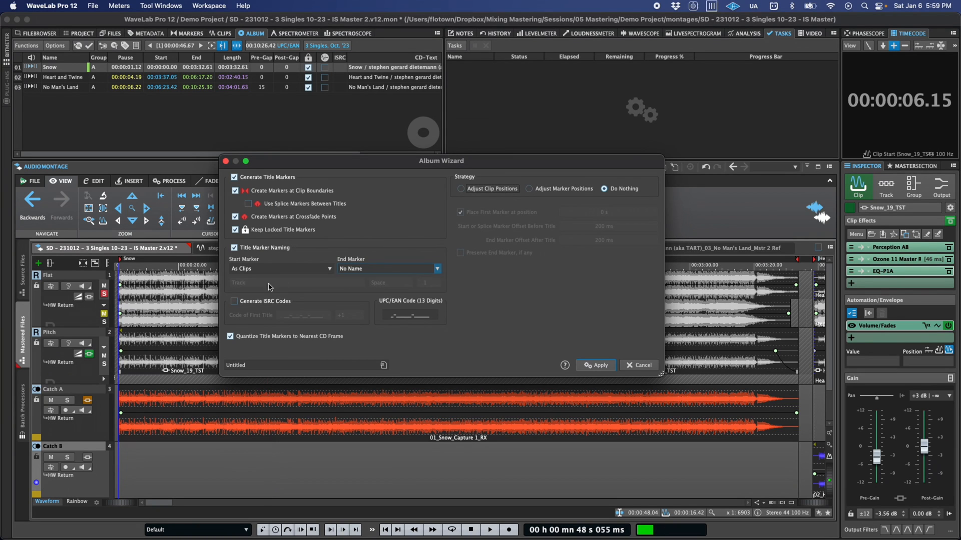
Tick Generate ISRC Codes and open the ISRC increment dropdown.
{"action": "left_click", "coordinate": [360, 315]}
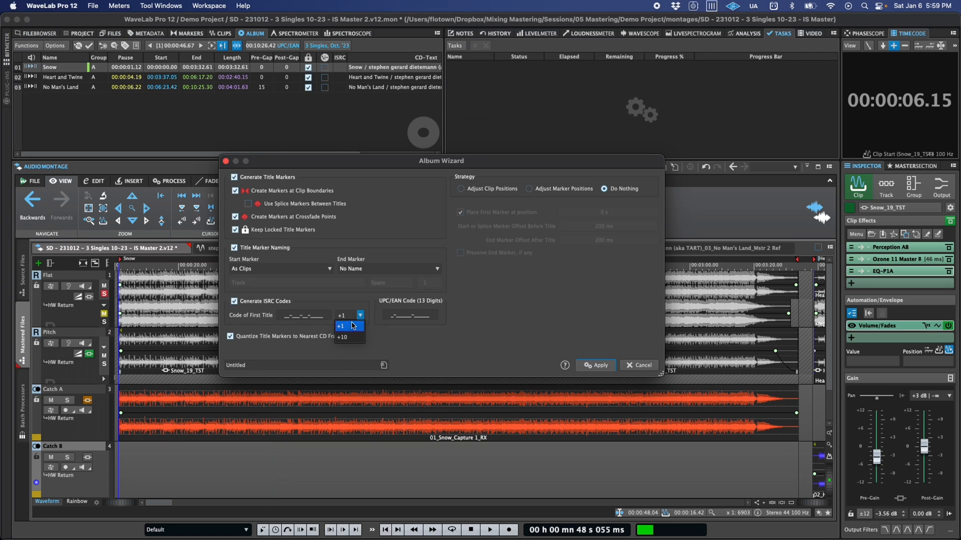
{"action": "left_click", "coordinate": [340, 326]}
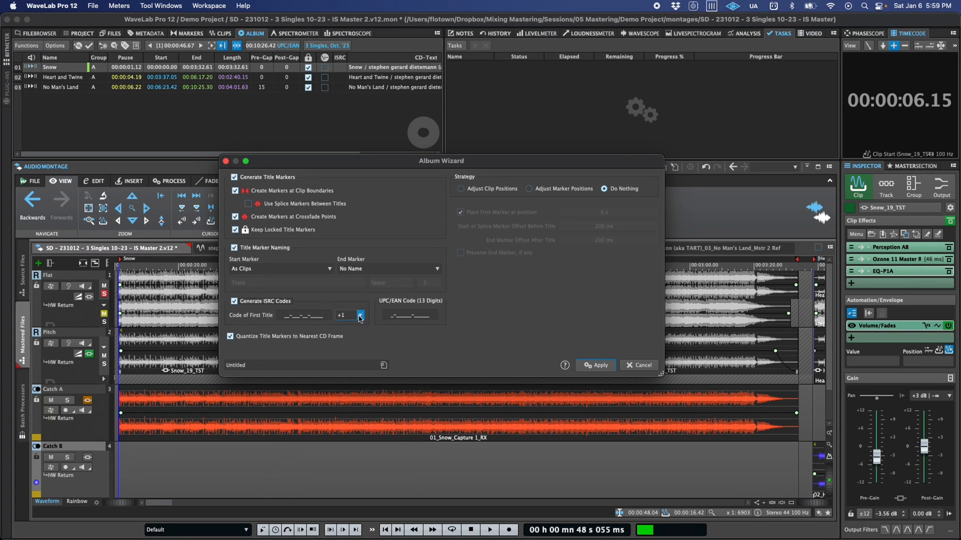
Set ISRC increment to +10, try each strategy, and settle on Adjust Marker Positions.
{"action": "left_click", "coordinate": [360, 313]}
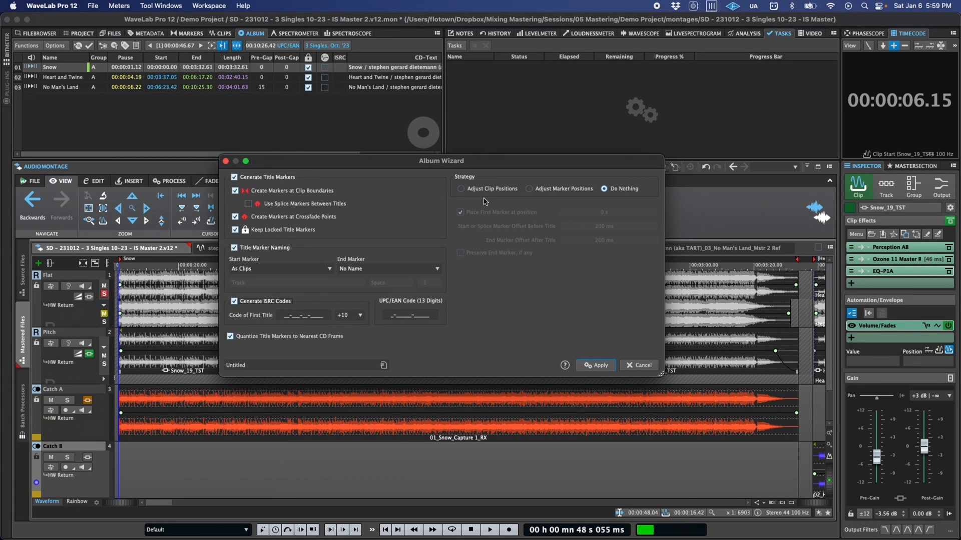
{"action": "mouse_move", "coordinate": [511, 193]}
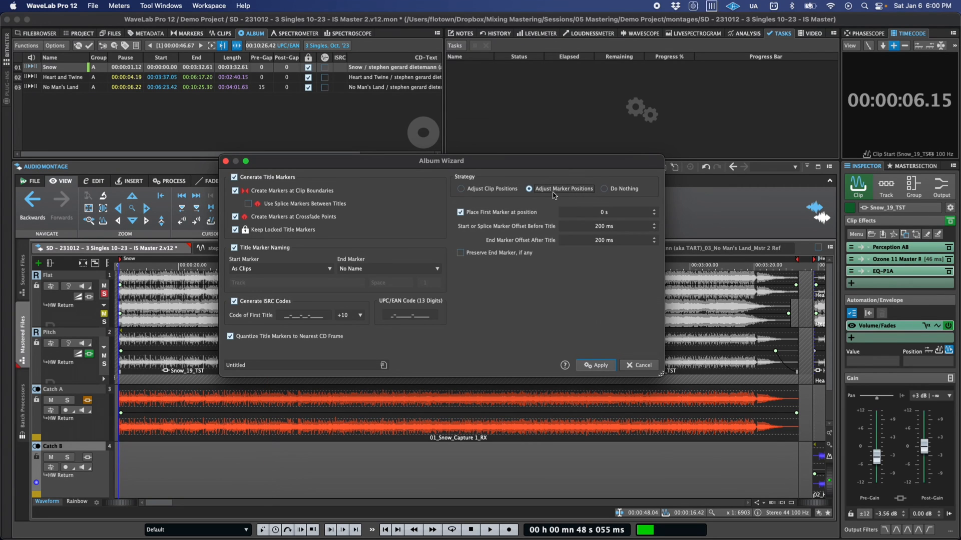
{"action": "left_click", "coordinate": [461, 188]}
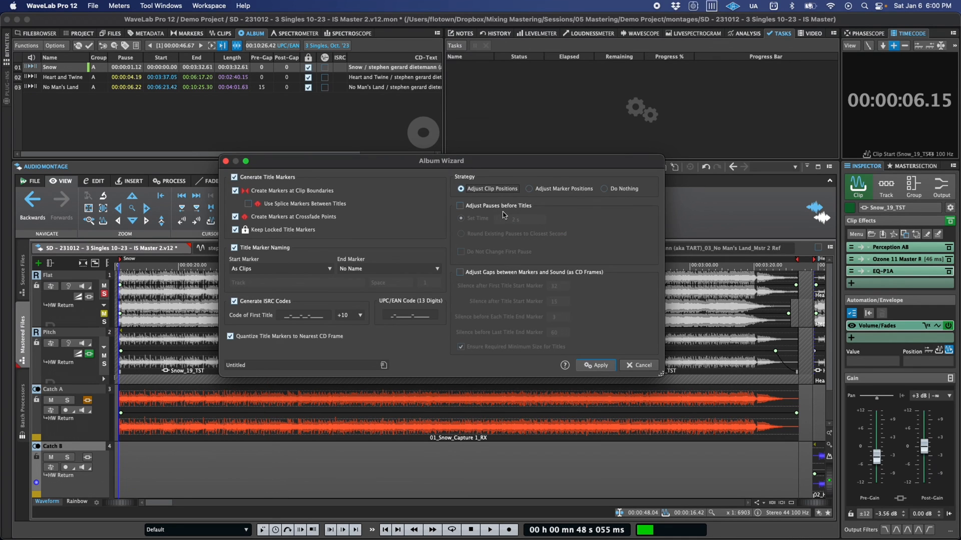
{"action": "left_click", "coordinate": [605, 188]}
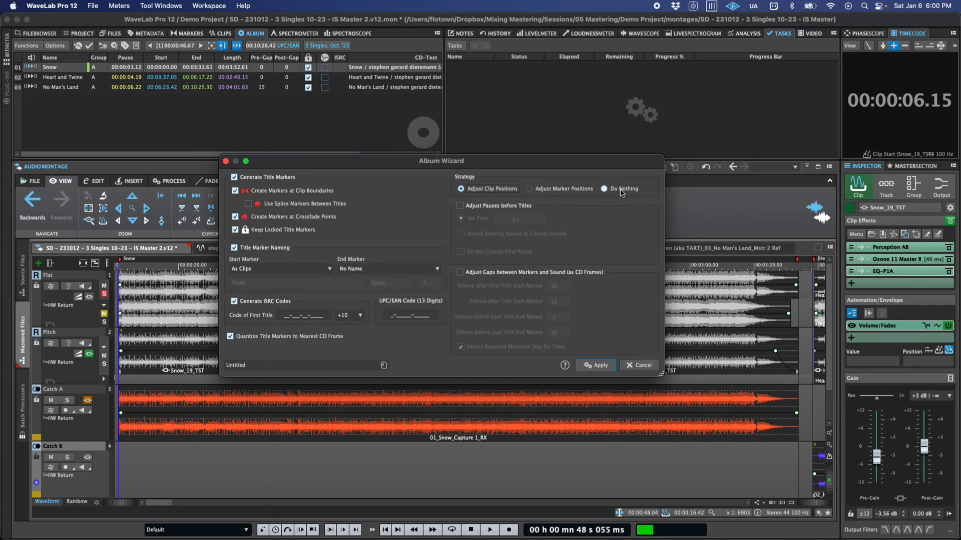
{"action": "left_click", "coordinate": [604, 188]}
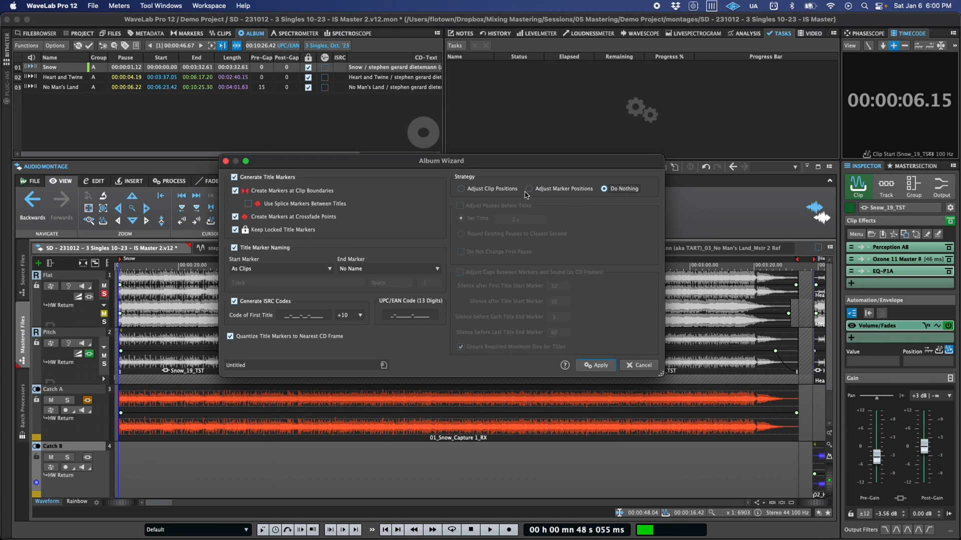
{"action": "left_click", "coordinate": [474, 188]}
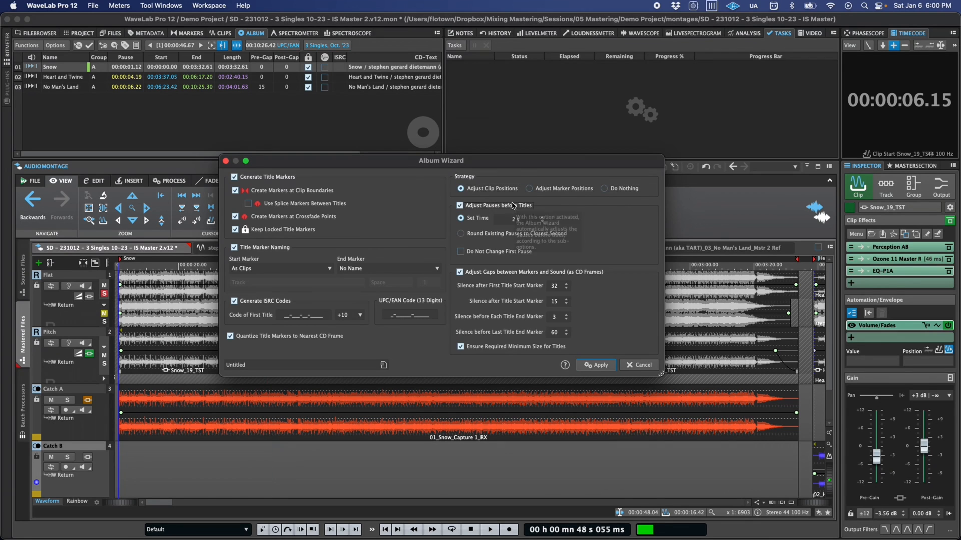
{"action": "mouse_move", "coordinate": [552, 197]}
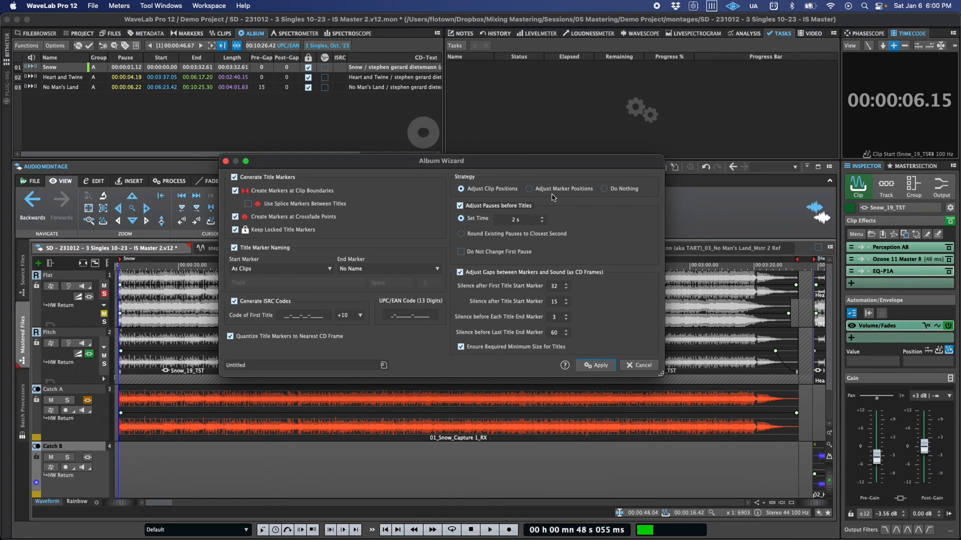
{"action": "left_click", "coordinate": [529, 188]}
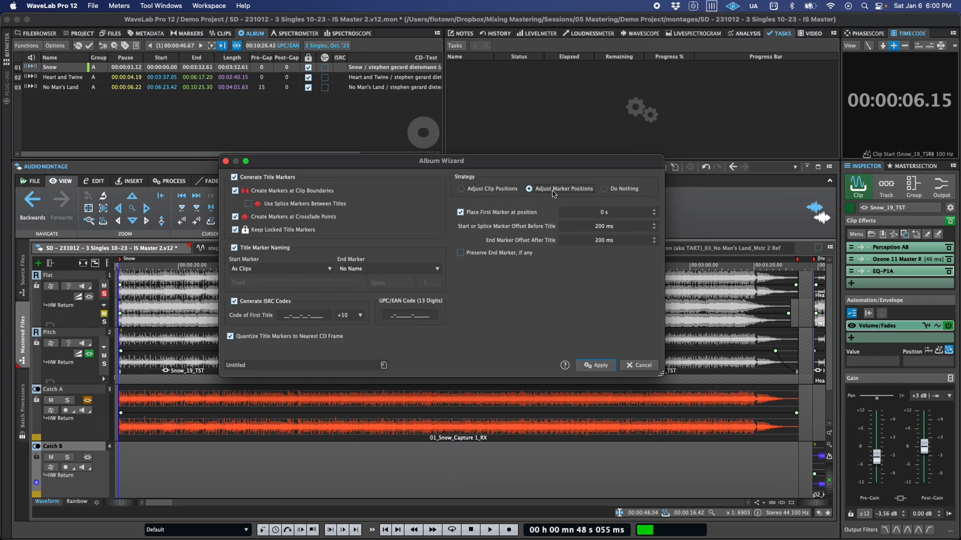
{"action": "mouse_move", "coordinate": [600, 222]}
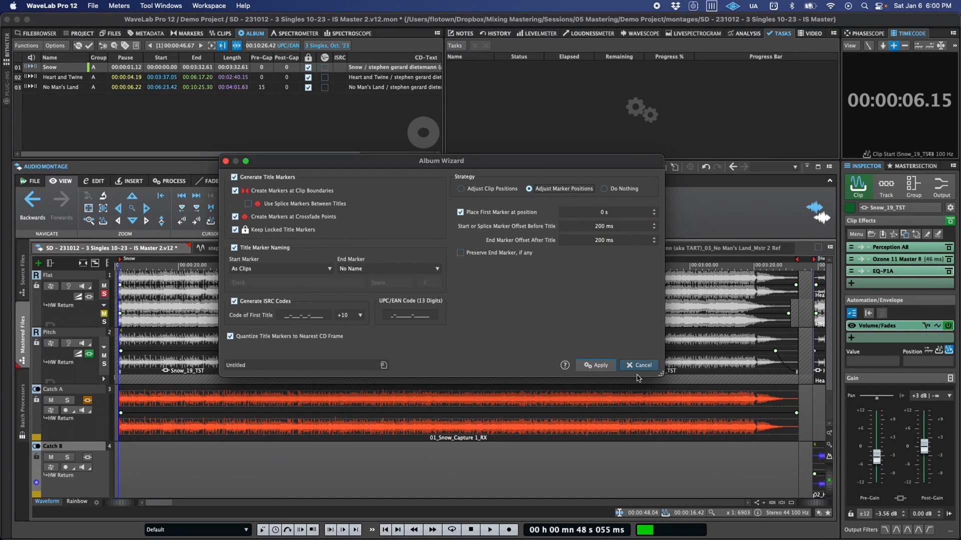
{"action": "mouse_move", "coordinate": [641, 365]}
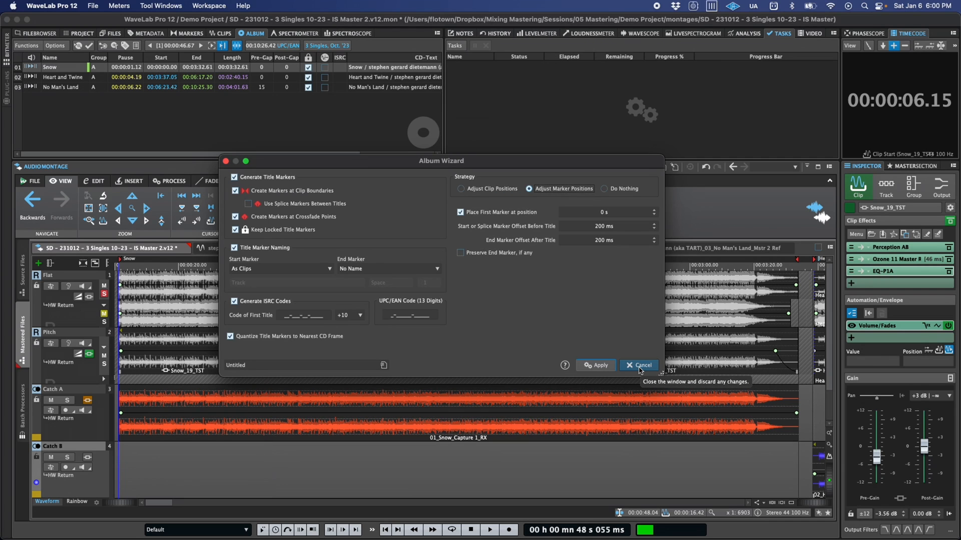
Discard the Album Wizard changes and raise SampleAlign's left/mid delay to 3 samples.
{"action": "left_click", "coordinate": [639, 366]}
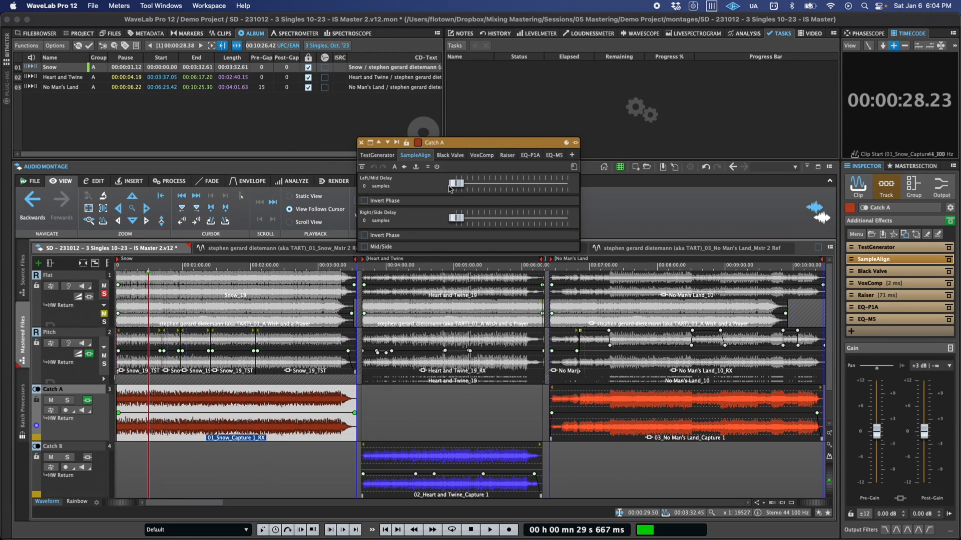
{"action": "left_click", "coordinate": [364, 246]}
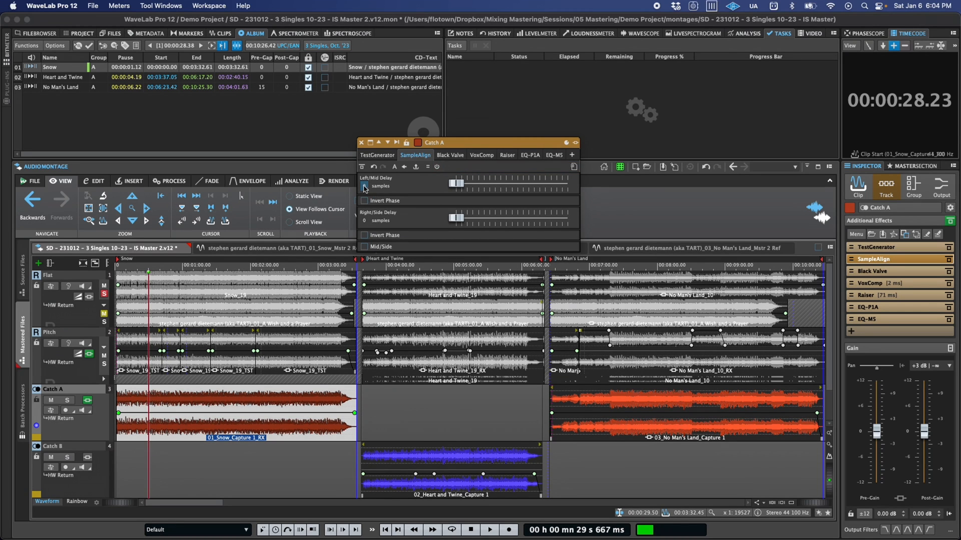
{"action": "left_click", "coordinate": [365, 182]}
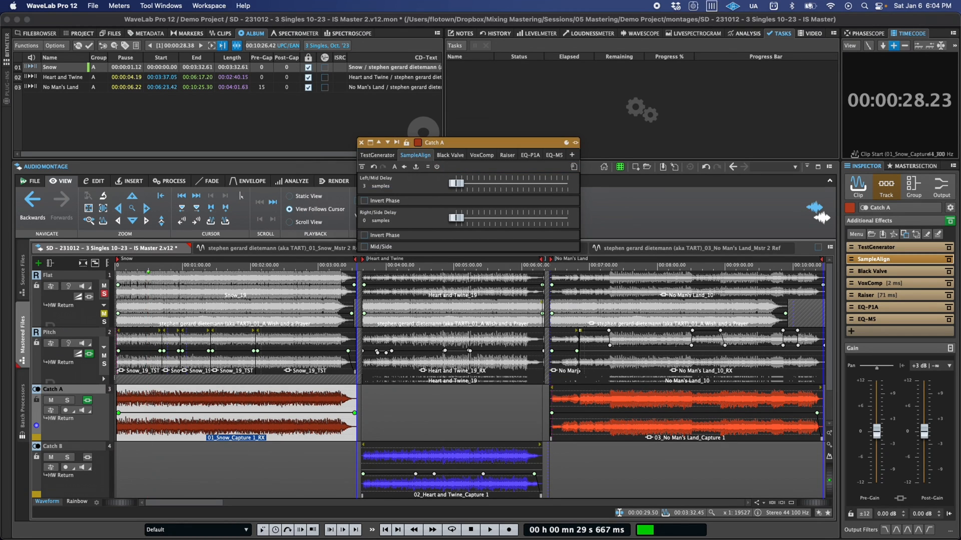
{"action": "left_click", "coordinate": [450, 155]}
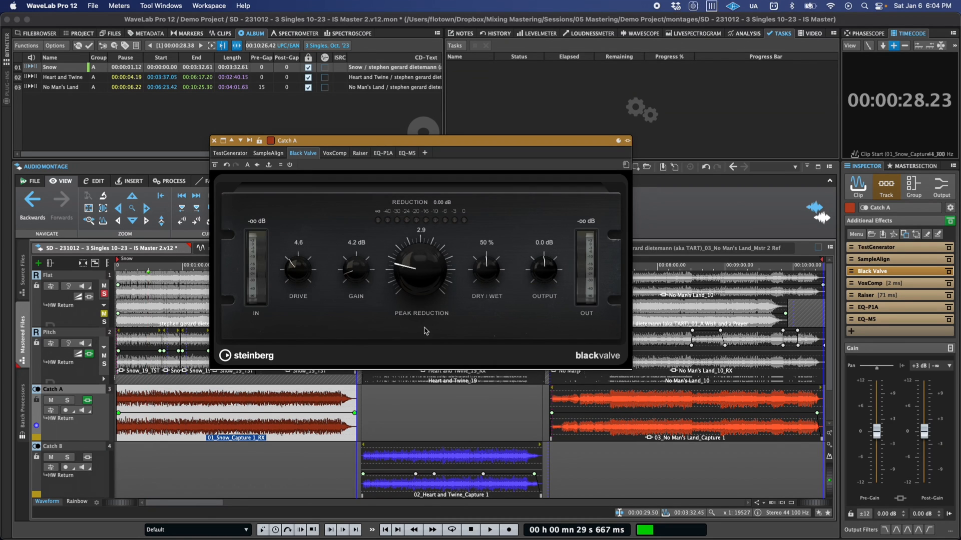
{"action": "mouse_move", "coordinate": [491, 240]}
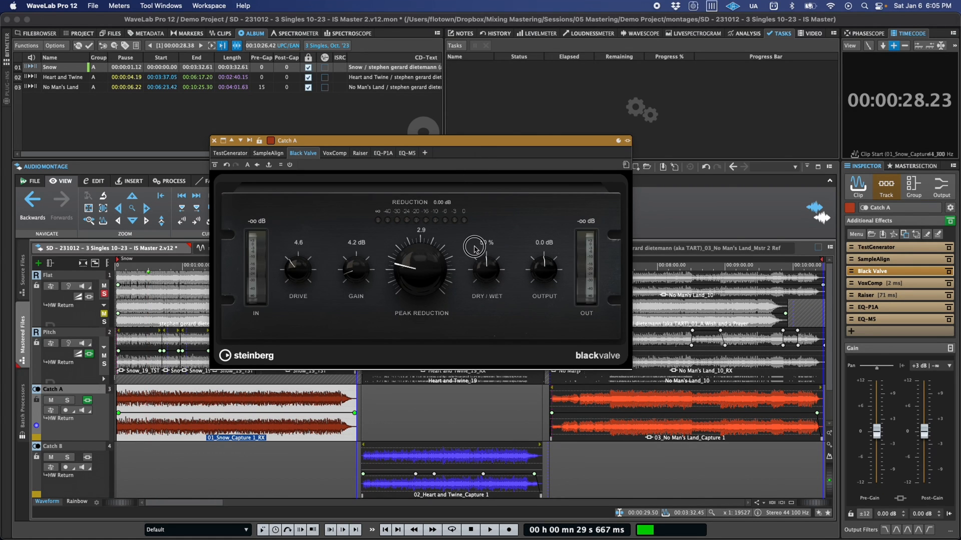
In VoxComp, toggle LIVE on and off, threshold -7.4 dB, output -1.0 dB, 81% wet.
{"action": "left_click", "coordinate": [335, 153]}
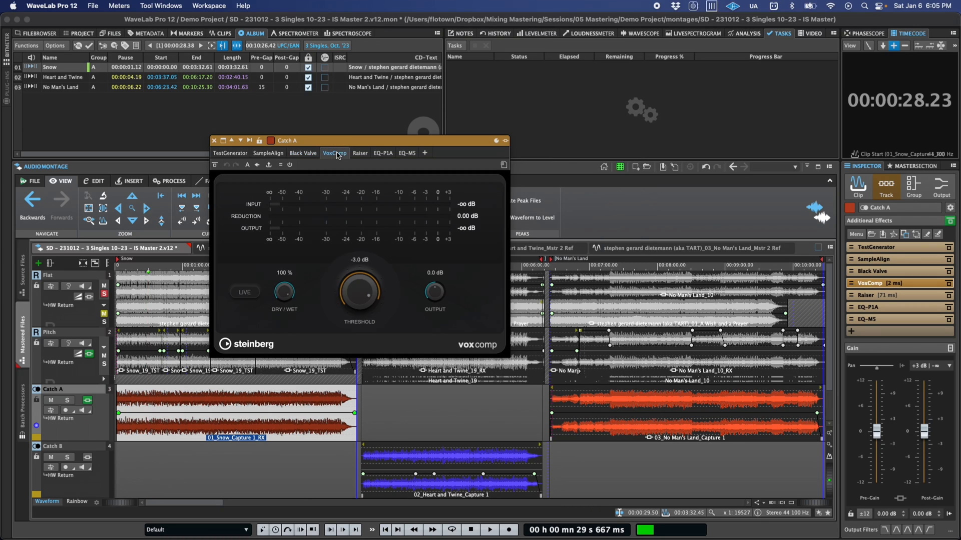
{"action": "mouse_move", "coordinate": [392, 275]}
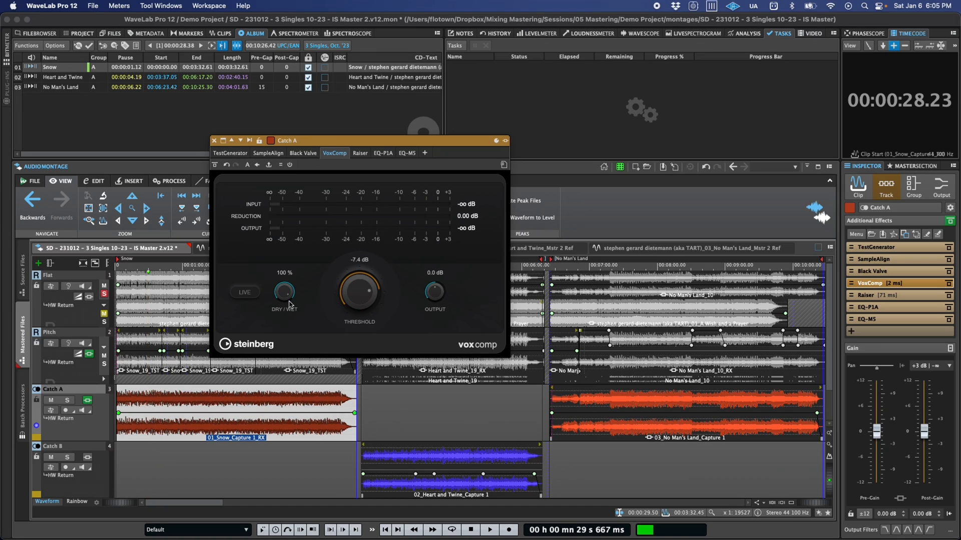
{"action": "left_click", "coordinate": [244, 292]}
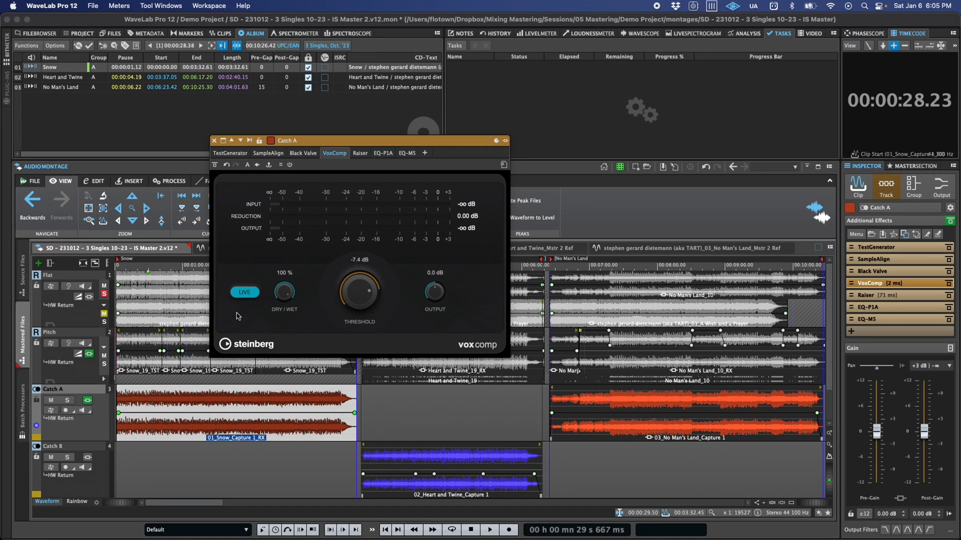
{"action": "mouse_move", "coordinate": [243, 292]}
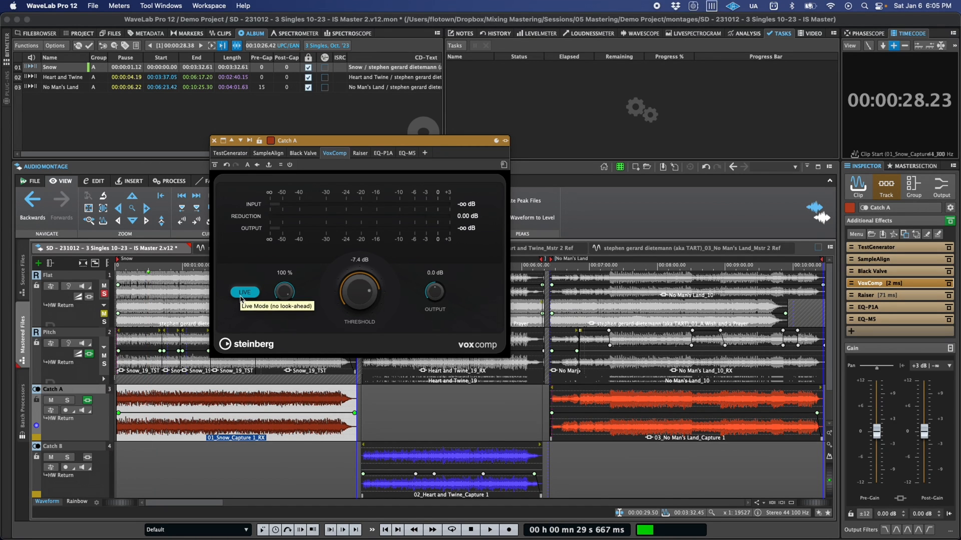
{"action": "left_click", "coordinate": [245, 292]}
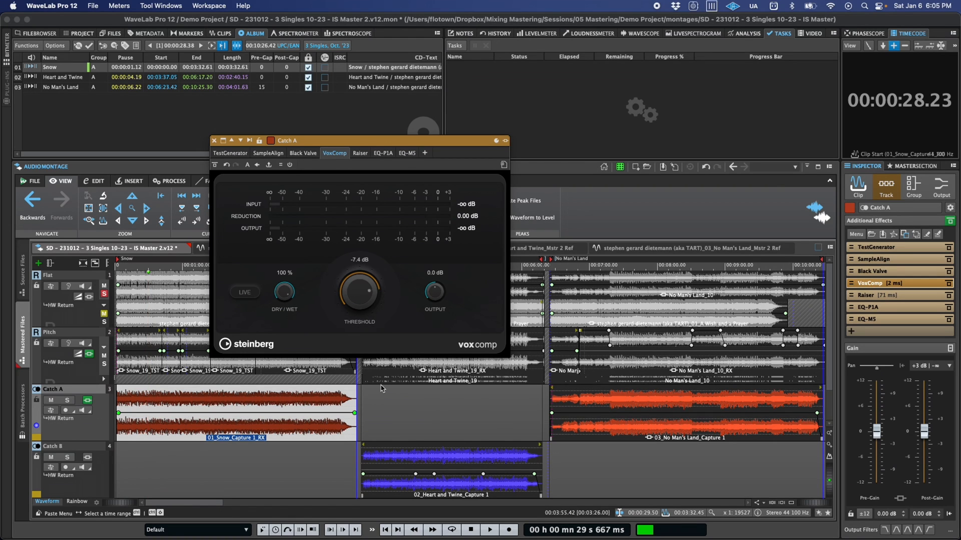
{"action": "mouse_move", "coordinate": [434, 291]}
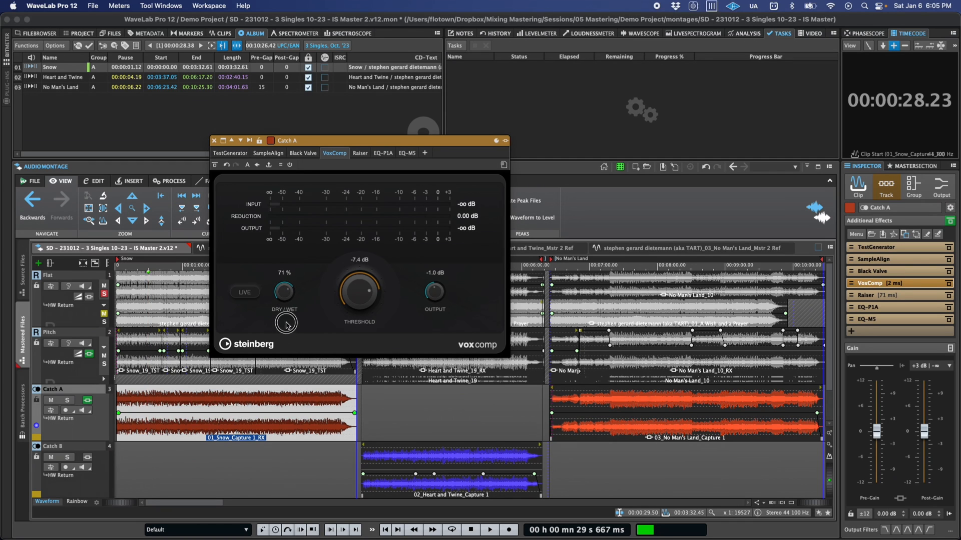
{"action": "left_click_drag", "start_coordinate": [284, 291], "coordinate": [285, 282]}
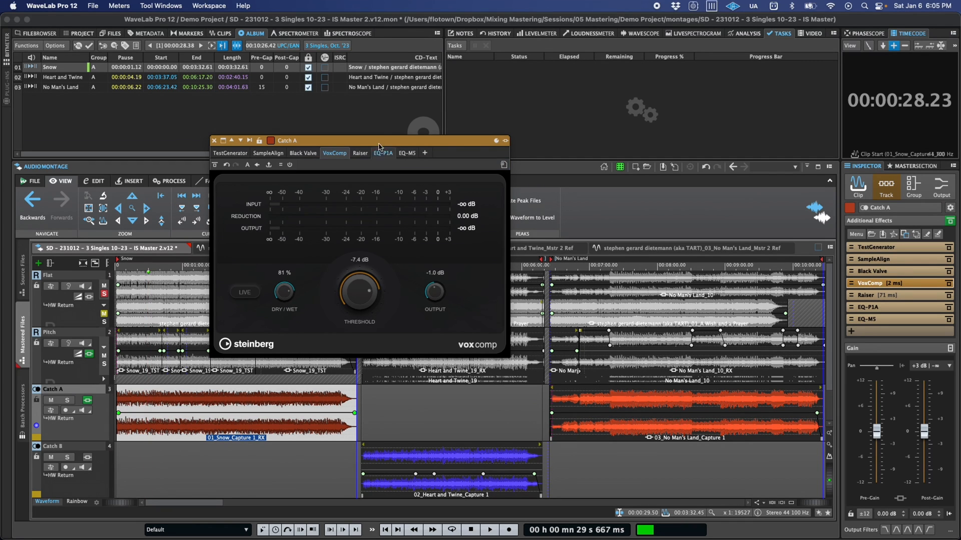
Switch Raiser's release to Manual at 22.5 ms, turn off FAST, and recheck release modes.
{"action": "left_click", "coordinate": [360, 153]}
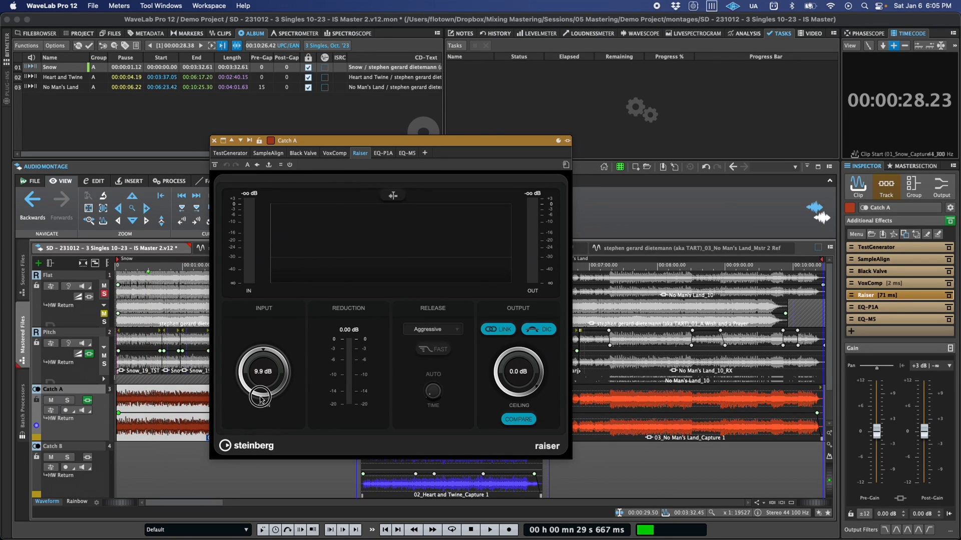
{"action": "left_click", "coordinate": [432, 329]}
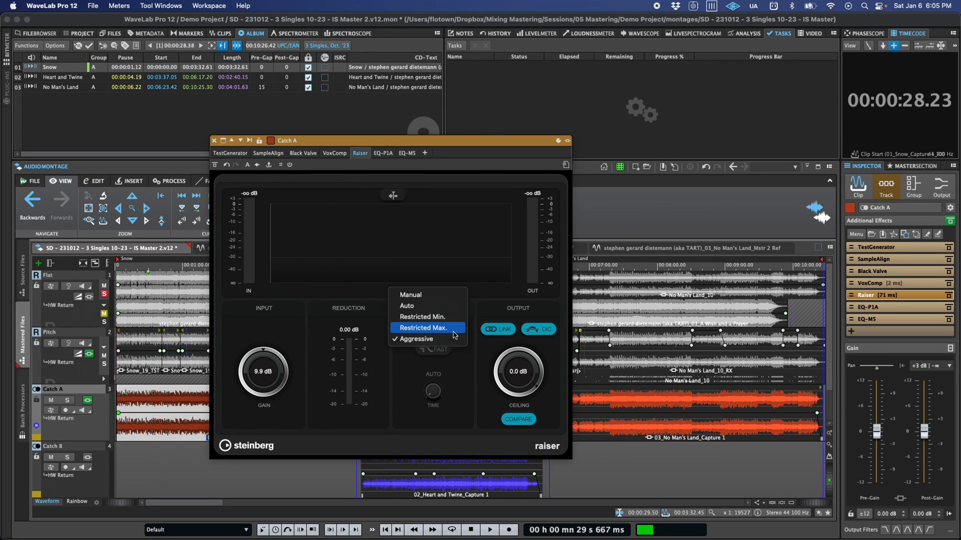
{"action": "mouse_move", "coordinate": [441, 300]}
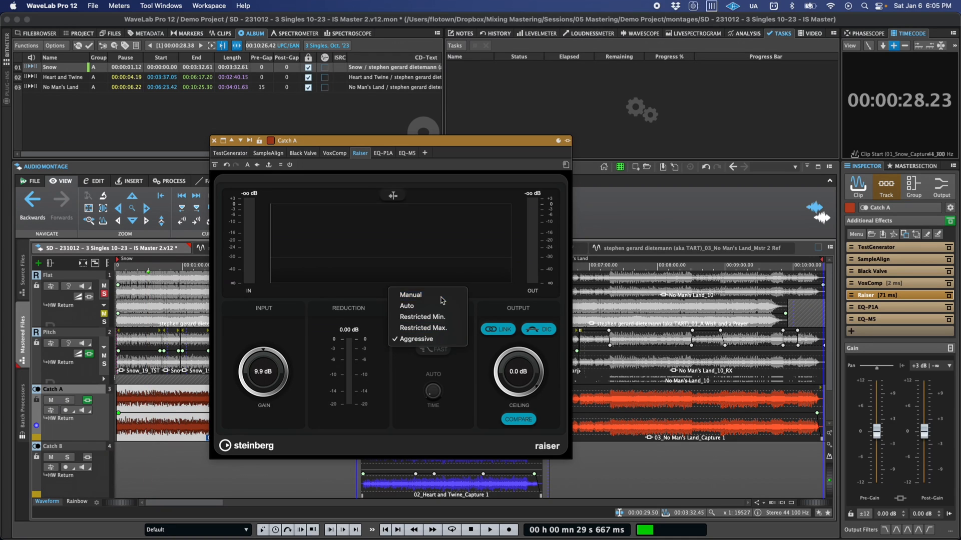
{"action": "left_click", "coordinate": [410, 295]}
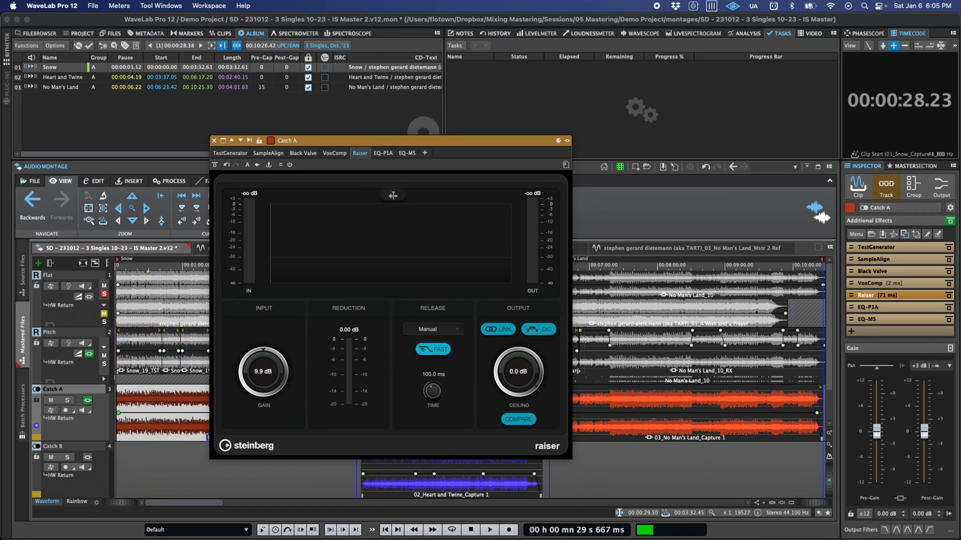
{"action": "left_click", "coordinate": [433, 349]}
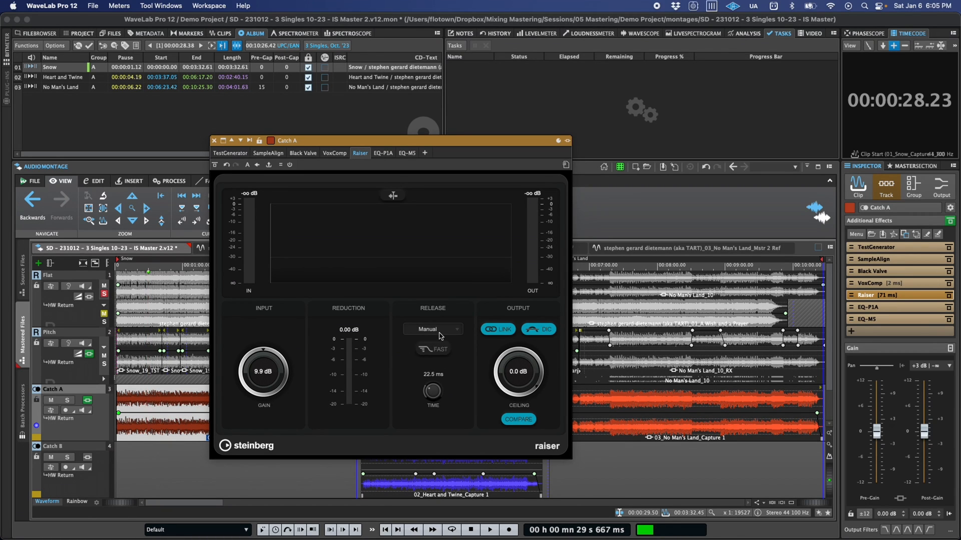
{"action": "left_click", "coordinate": [432, 329]}
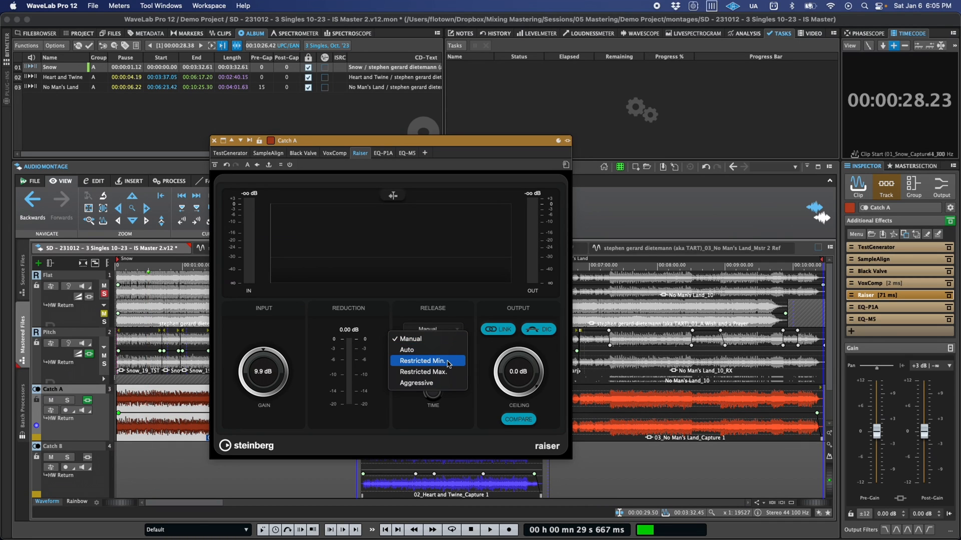
{"action": "mouse_move", "coordinate": [427, 372]}
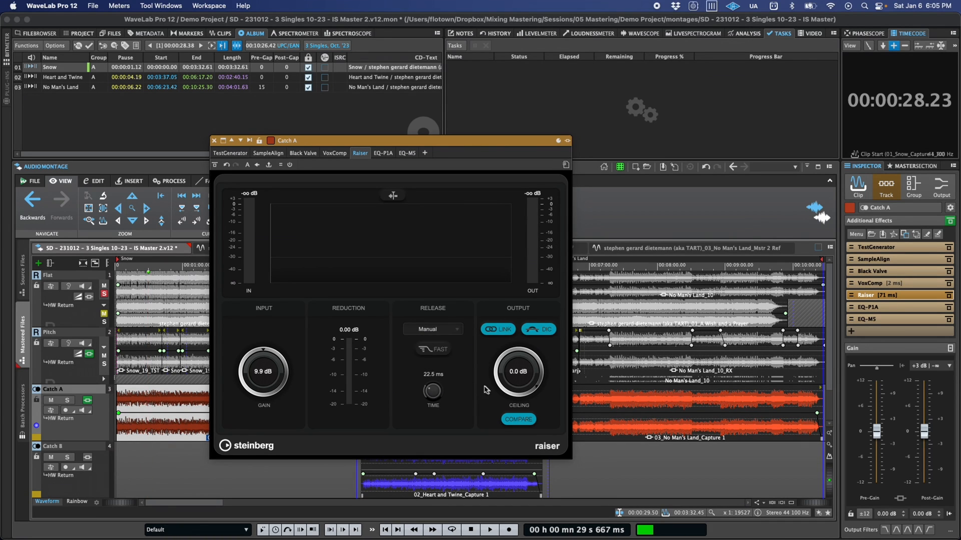
After glancing at EQ-M5, set EQ-P1A: 3.2 boost, 3.4 cut at 75 Hz, 7.6 at 13.21 kHz, -1.8 dB output.
{"action": "left_click", "coordinate": [383, 153]}
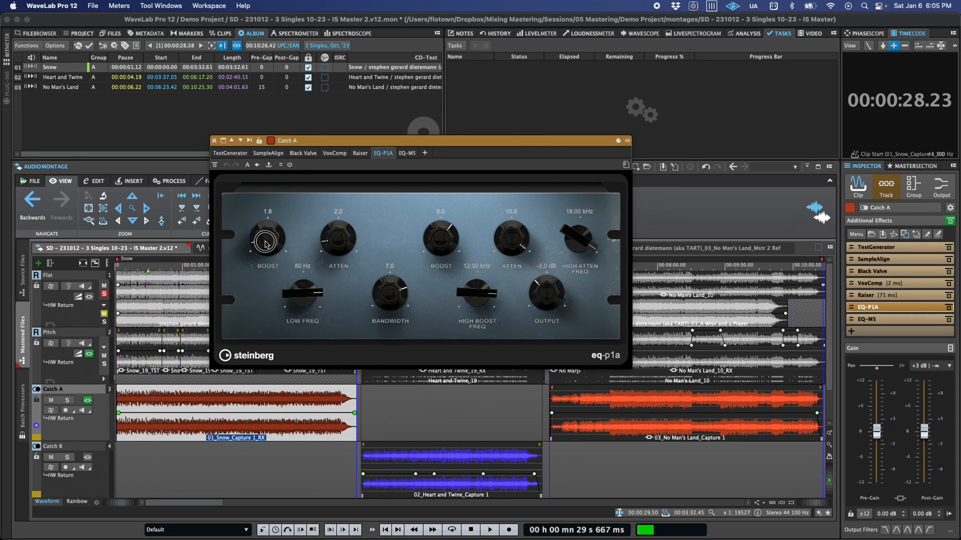
{"action": "left_click", "coordinate": [406, 153]}
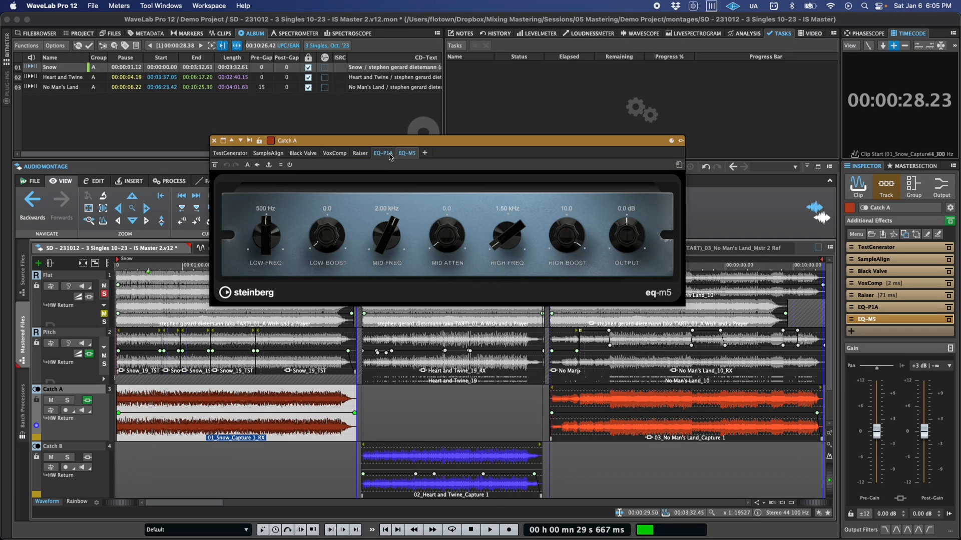
{"action": "left_click", "coordinate": [383, 153]}
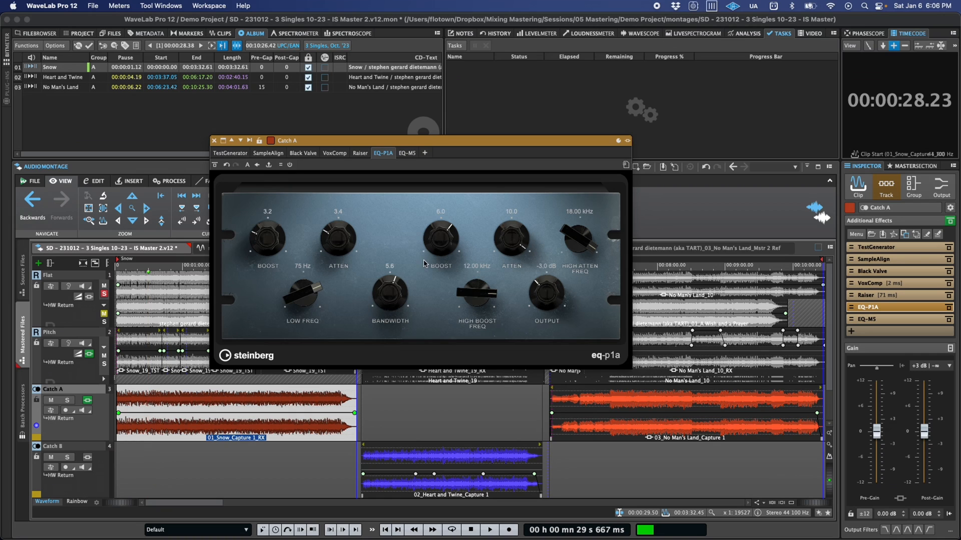
{"action": "mouse_move", "coordinate": [512, 238]}
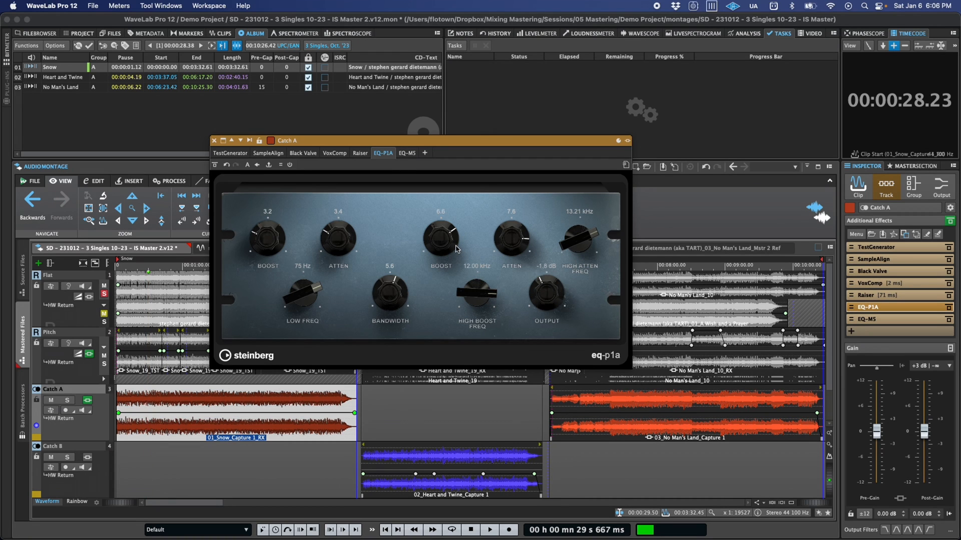
{"action": "left_click", "coordinate": [406, 152]}
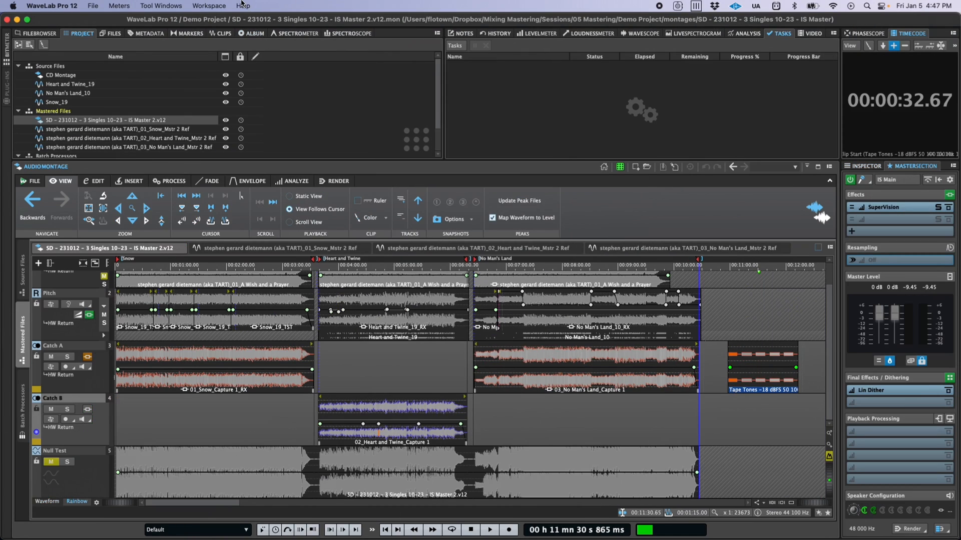
Choose WaveLab Pro Help from the Help menu to reach the WaveLab YouTube channel.
{"action": "left_click", "coordinate": [242, 5]}
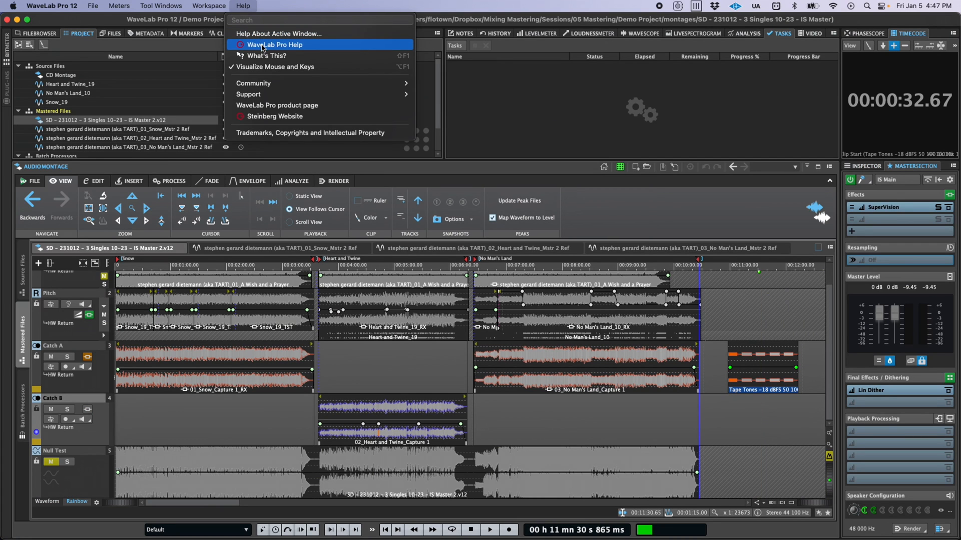
{"action": "left_click", "coordinate": [275, 44]}
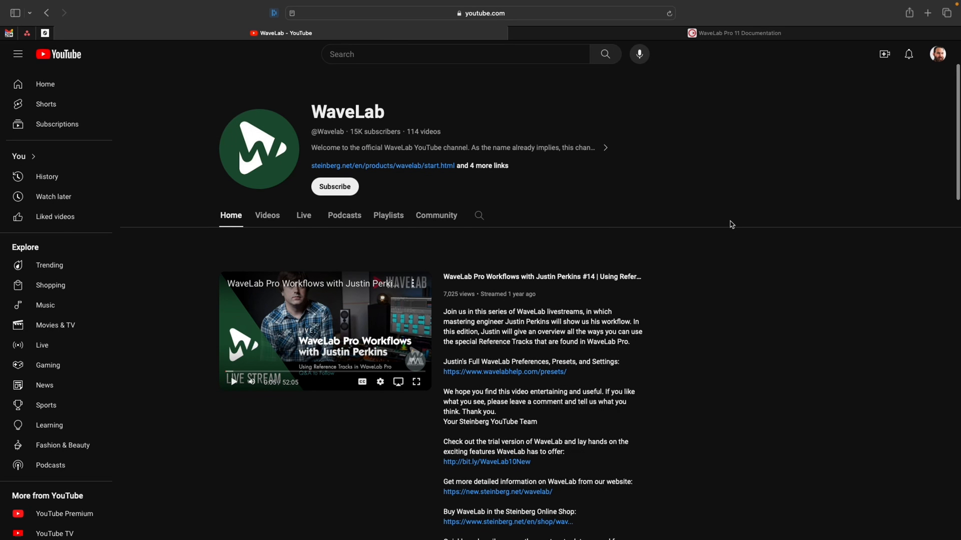
Browse the WaveLab channel's videos, subscribe, and show the notification bell options.
{"action": "scroll", "scroll_direction": "down", "scroll_amount": 3}
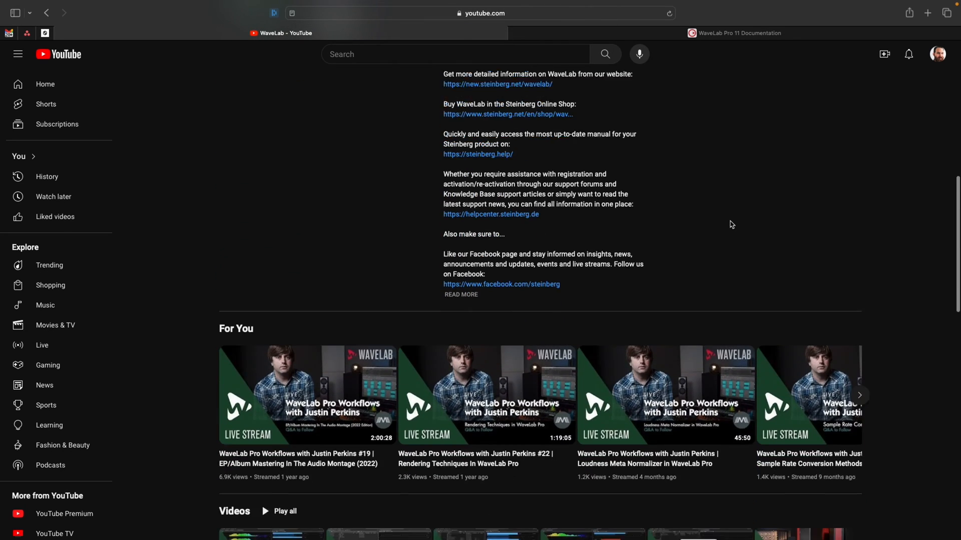
{"action": "scroll", "scroll_direction": "down", "scroll_amount": 3}
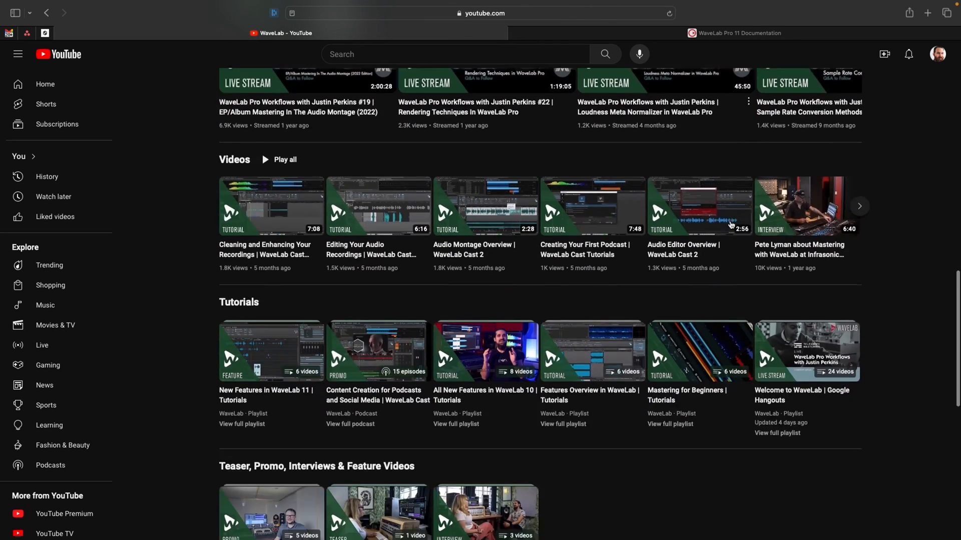
{"action": "scroll", "scroll_direction": "down", "scroll_amount": 3}
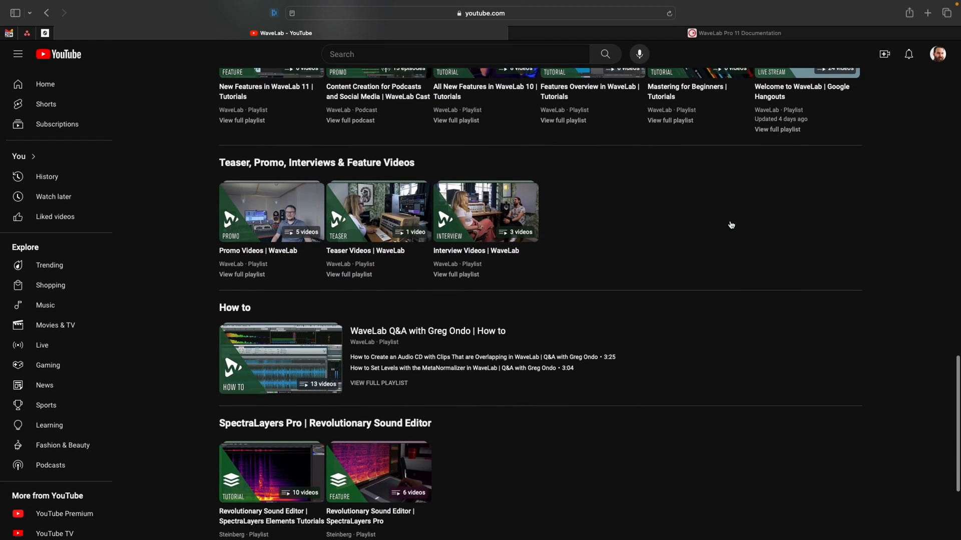
{"action": "scroll", "scroll_direction": "up", "scroll_amount": 3}
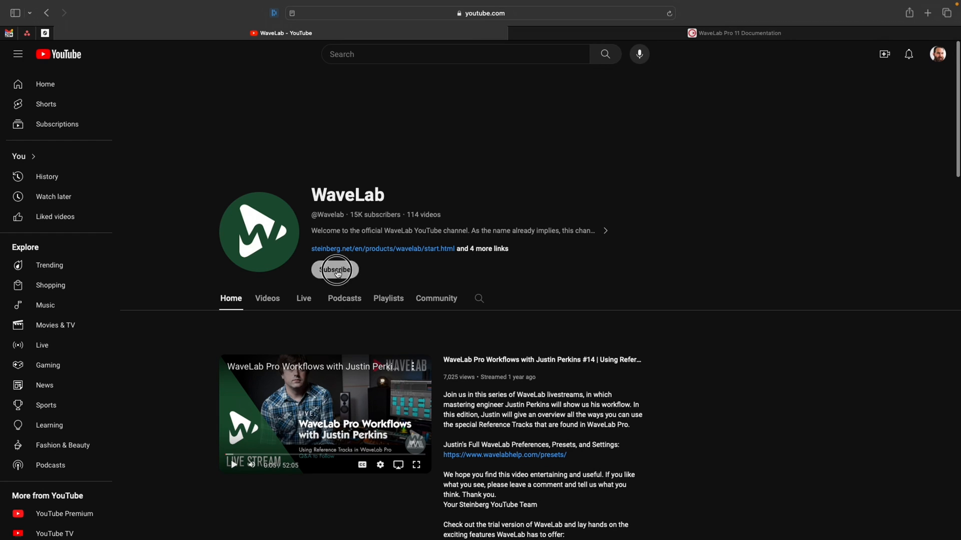
{"action": "left_click", "coordinate": [335, 270]}
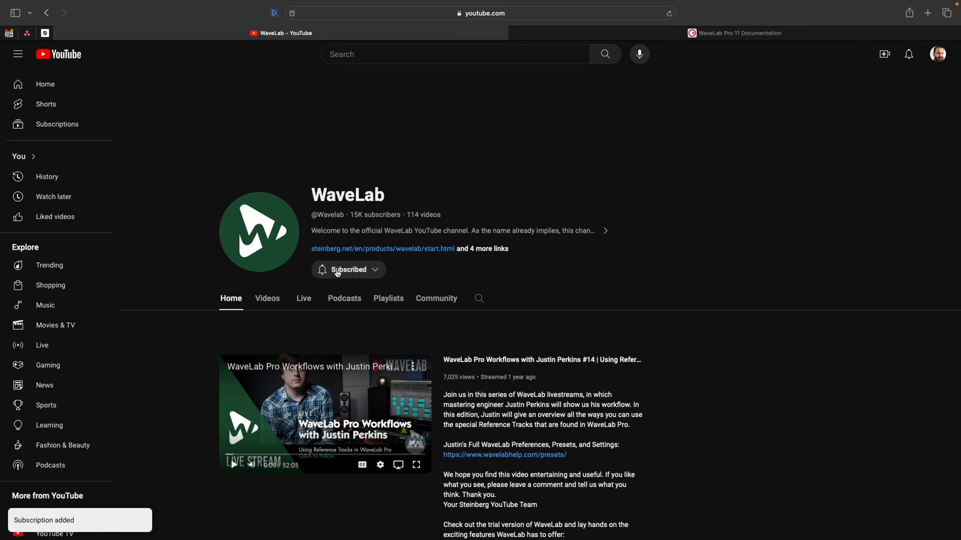
{"action": "left_click", "coordinate": [348, 270]}
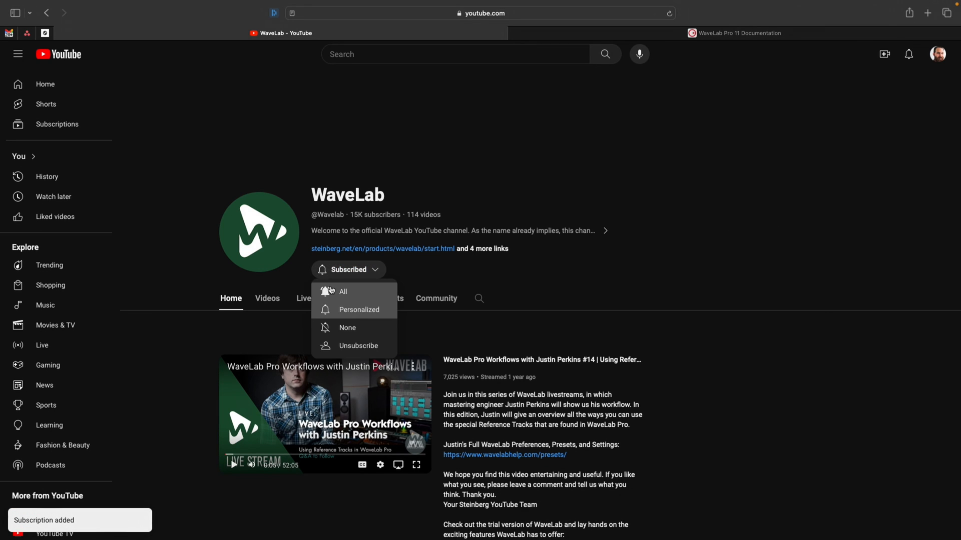